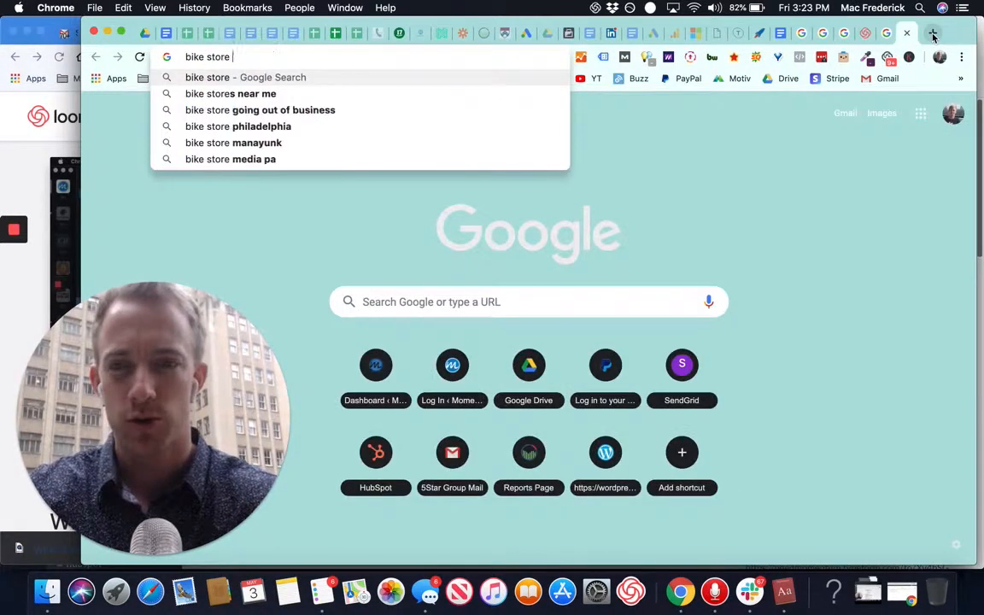
Switch to the Google Docs tab holding the 'What is Google My Business' document
left_click(230, 93)
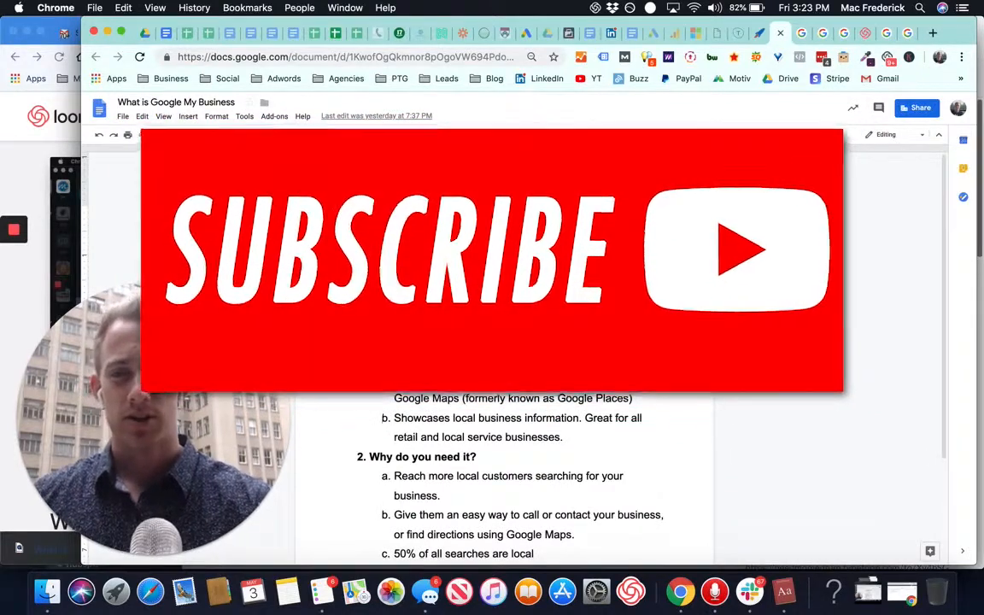
Go to business.google.com/locations to see the seven managed locations
double_click(476, 215)
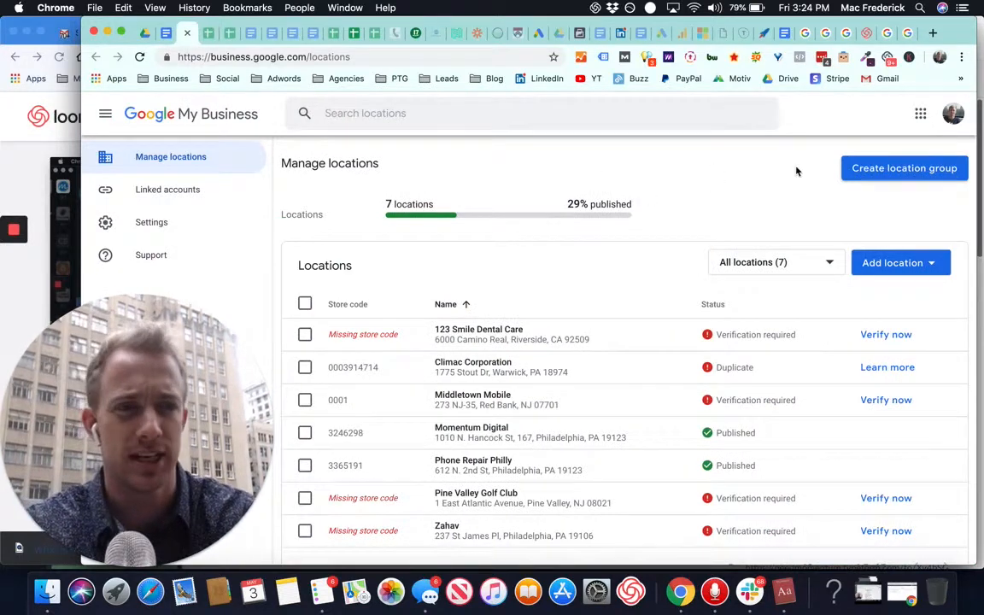
mouse_move(615, 263)
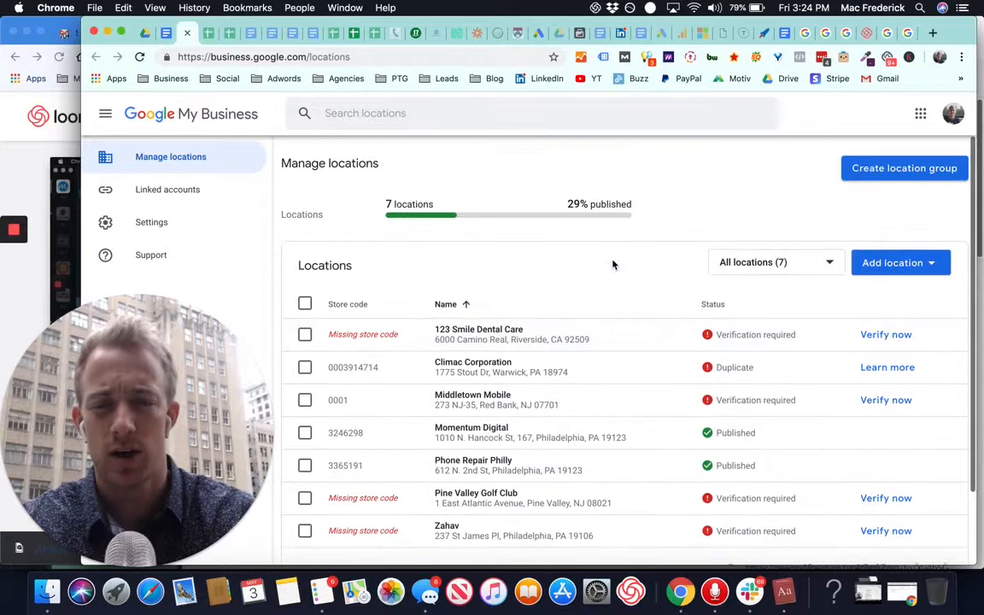
Add a single location named 'Momentum Event Marketing' and create a business with that name
left_click(900, 263)
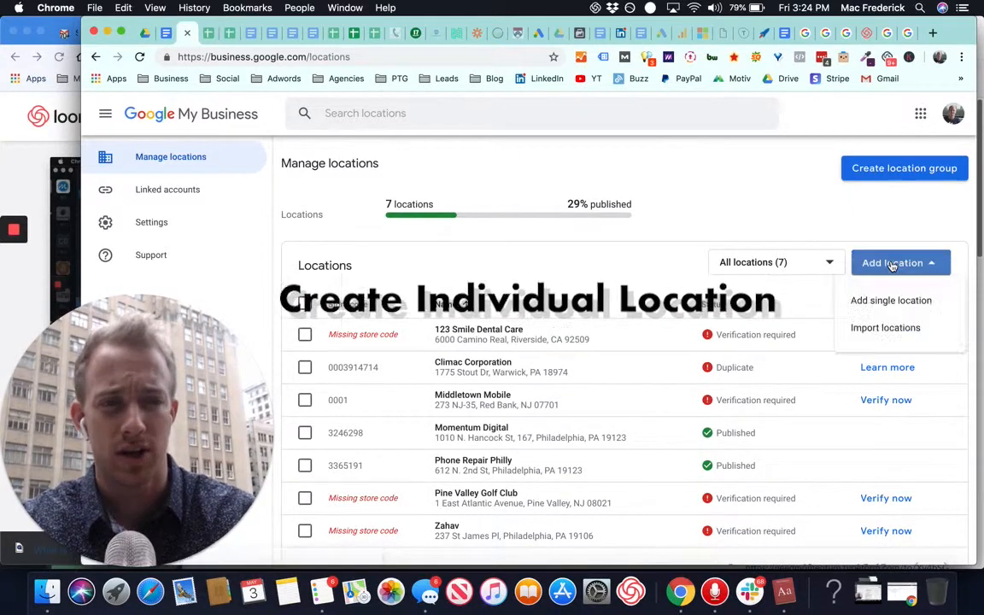
left_click(891, 301)
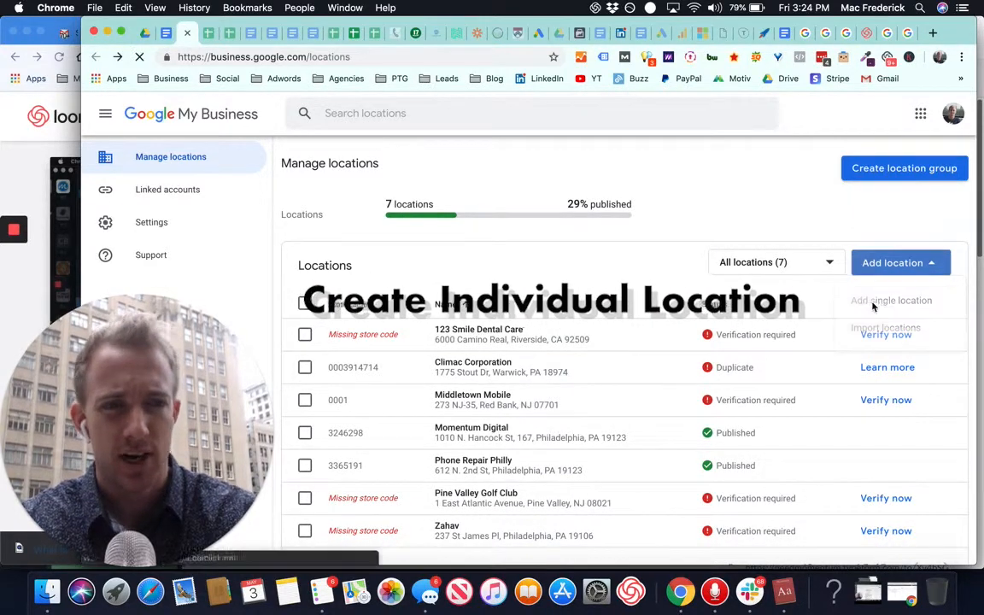
left_click(890, 301)
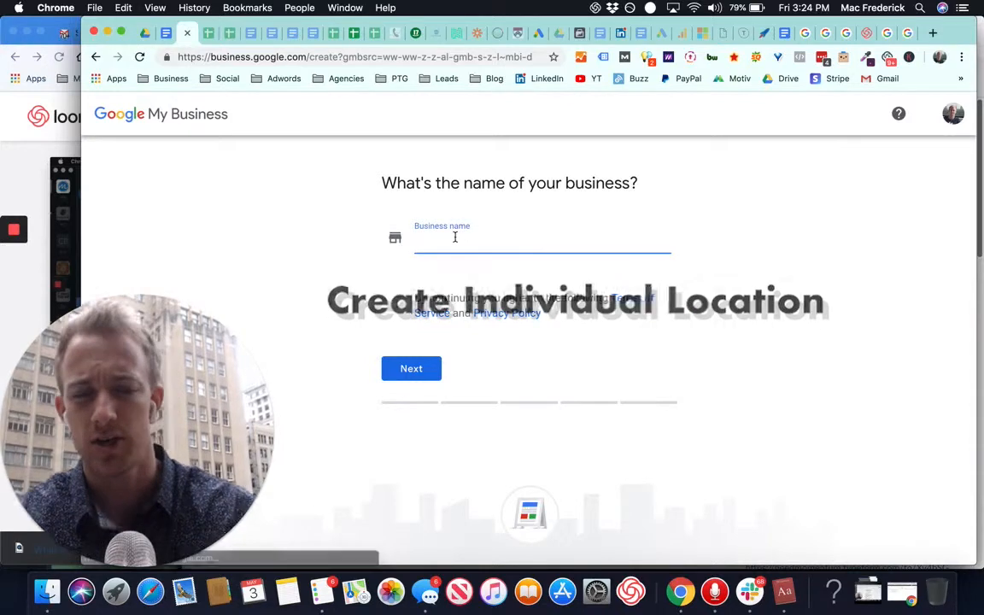
type("Marketing")
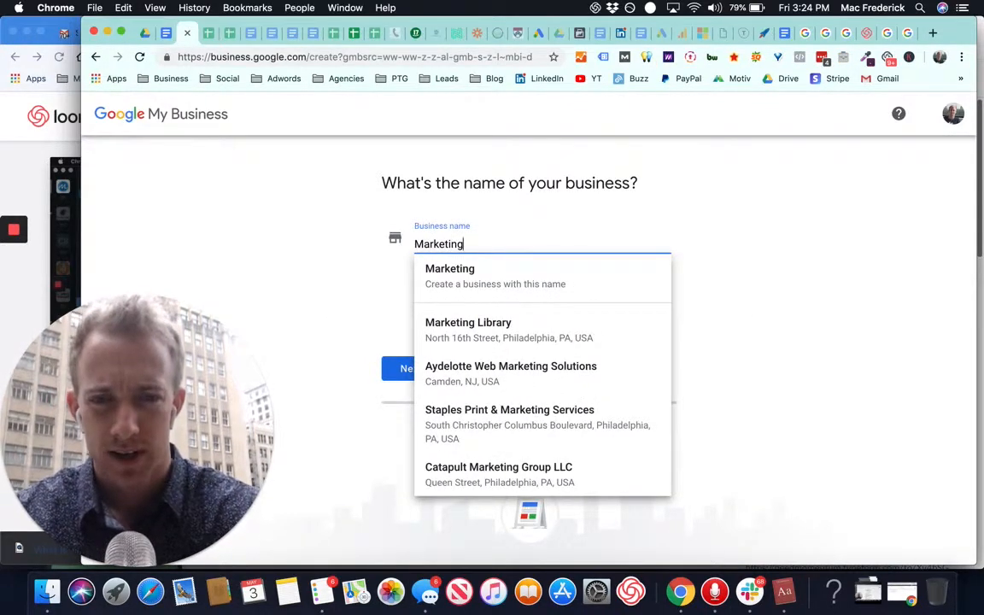
key("Backspace")
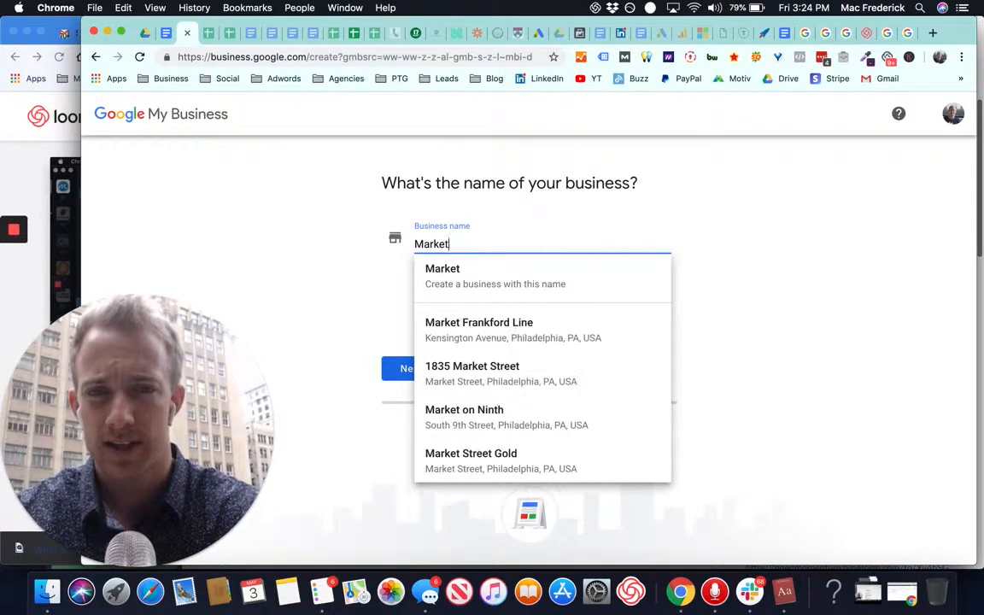
type("Momentu,")
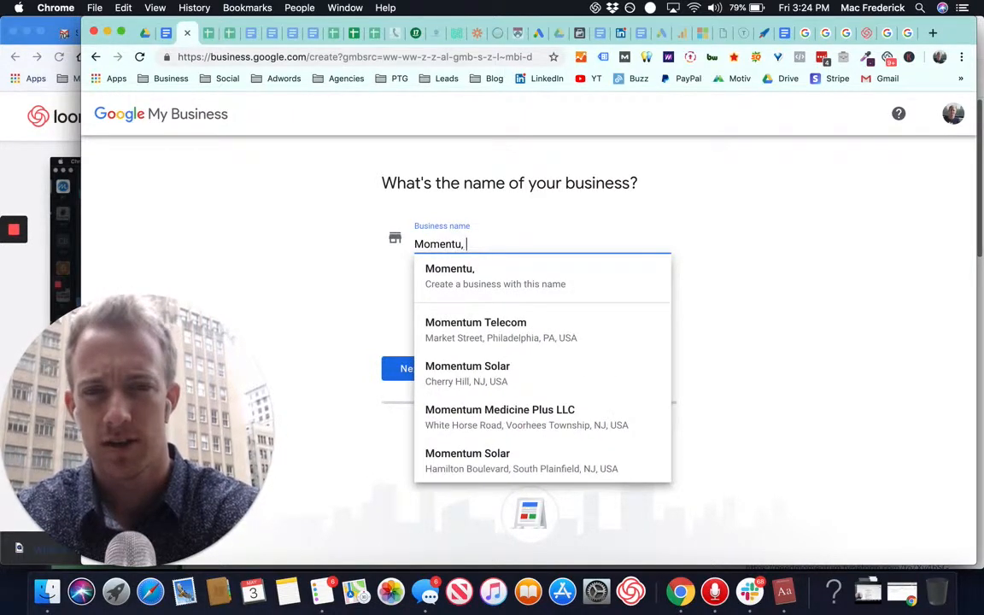
type("Momentum Event")
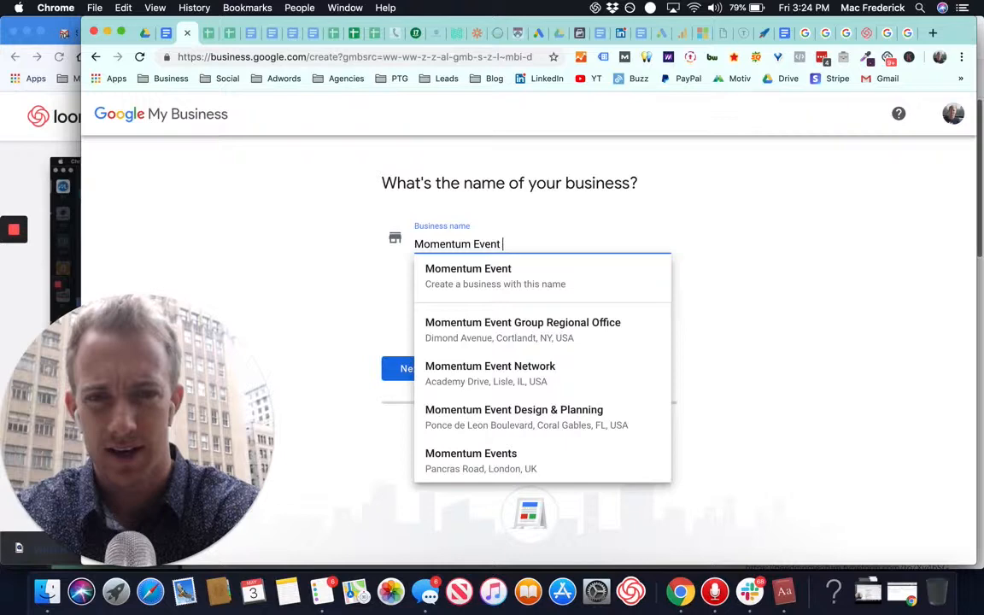
type("Marketing")
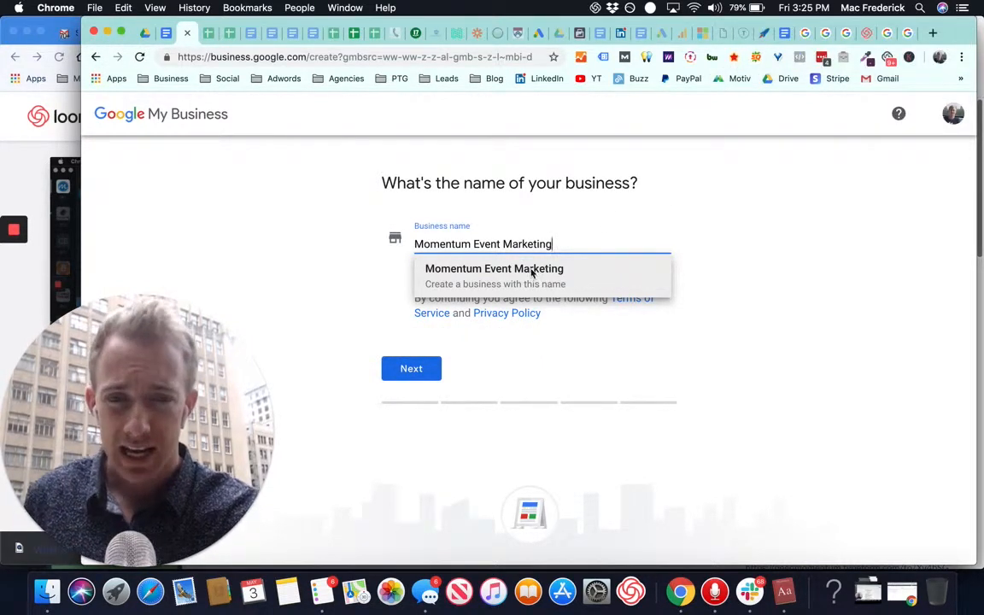
left_click(410, 369)
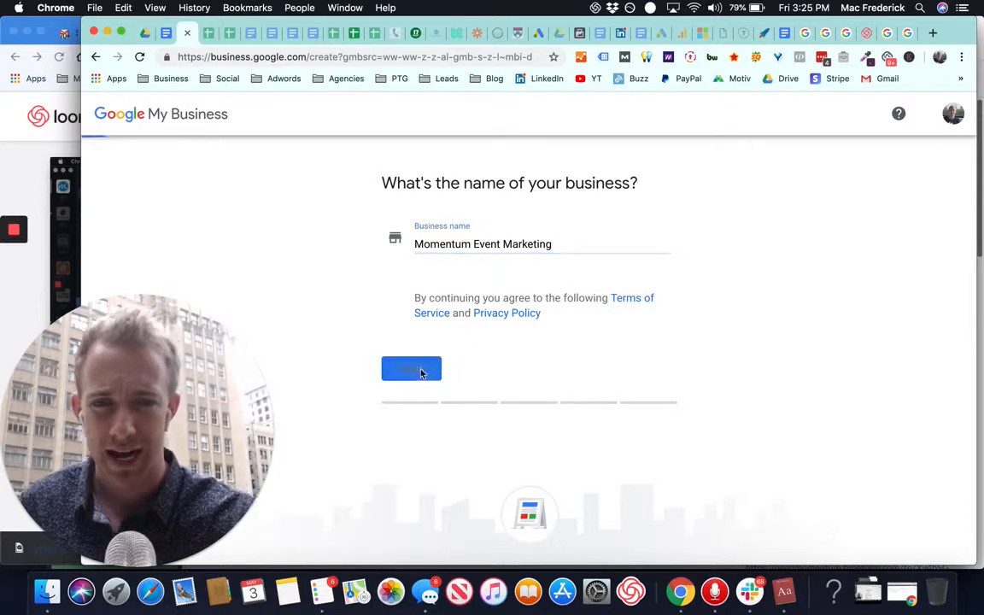
Confirm the name and say customers can visit the location
left_click(410, 369)
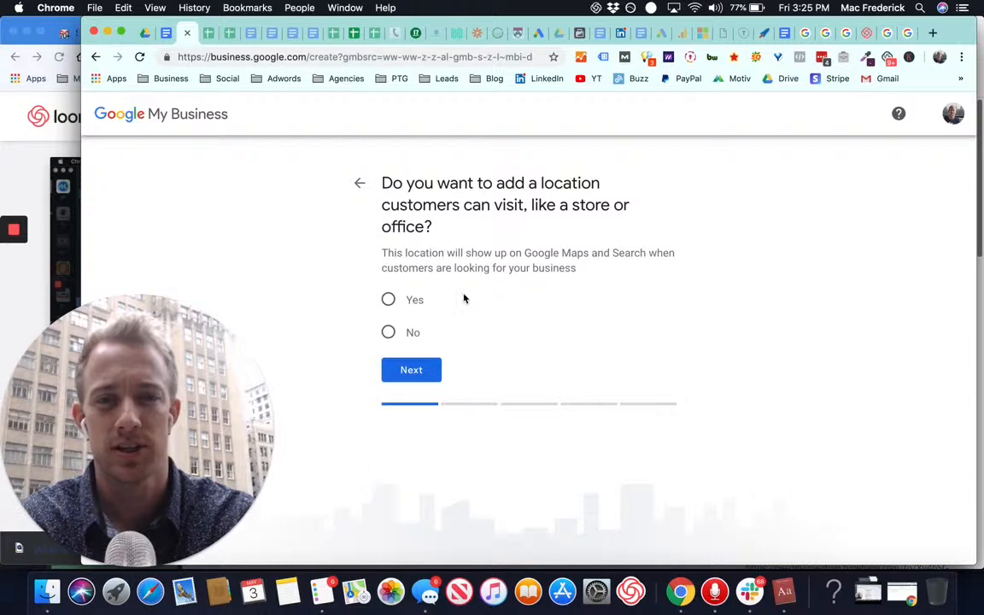
left_click(388, 299)
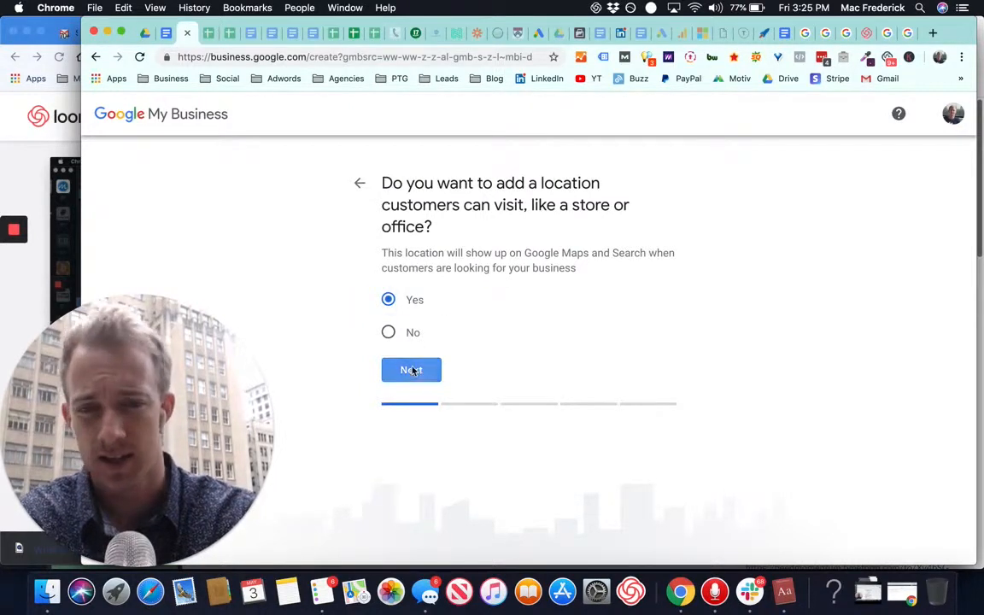
left_click(410, 369)
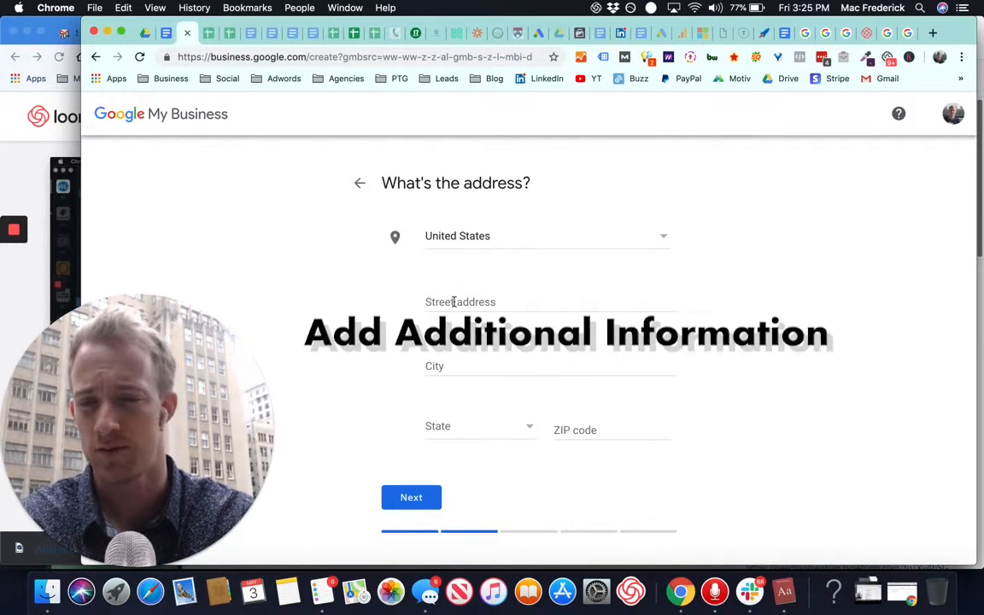
left_click(455, 301)
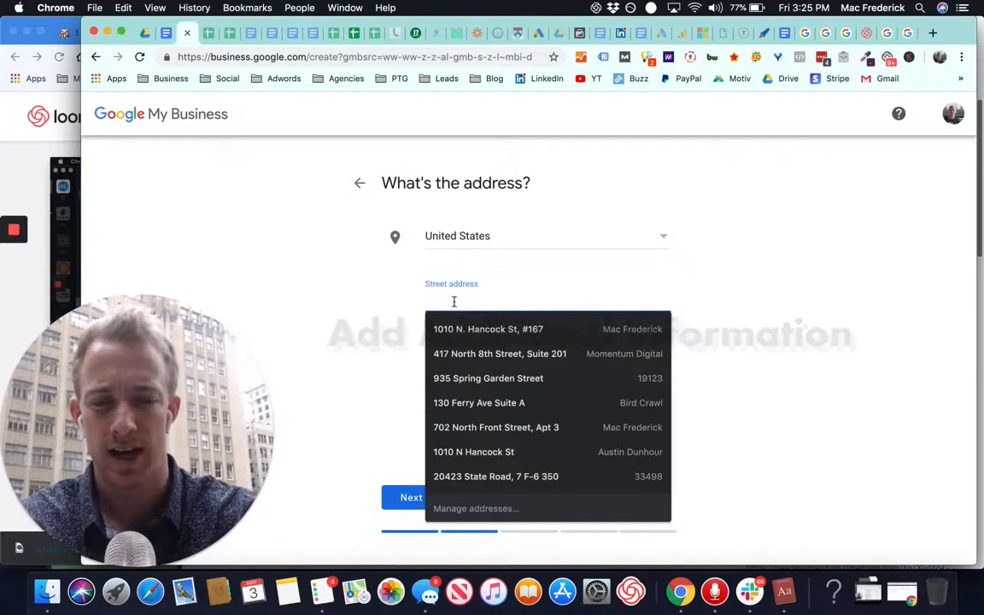
type("1430 W")
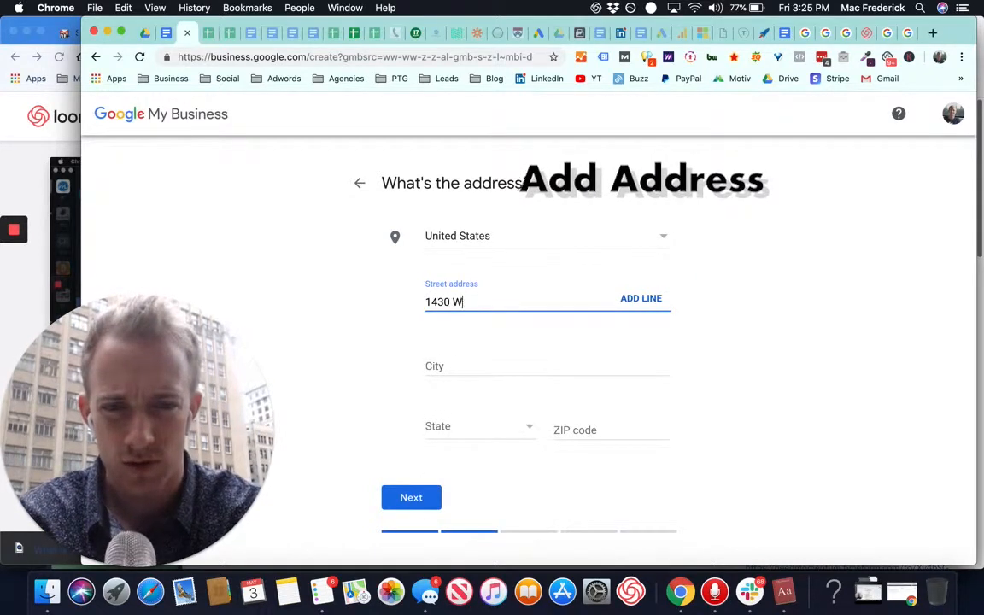
type("alnut Street")
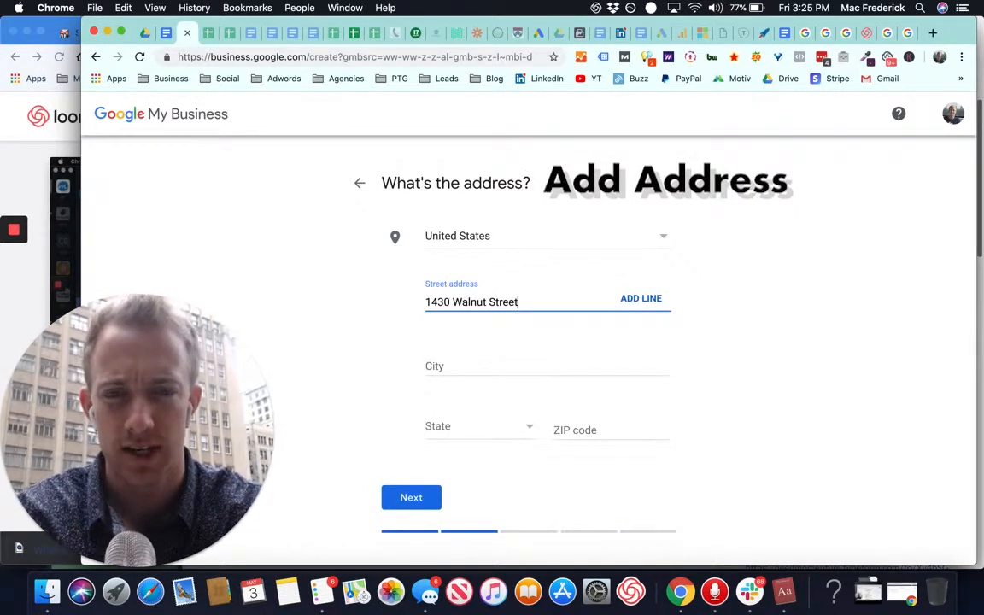
left_click(640, 297)
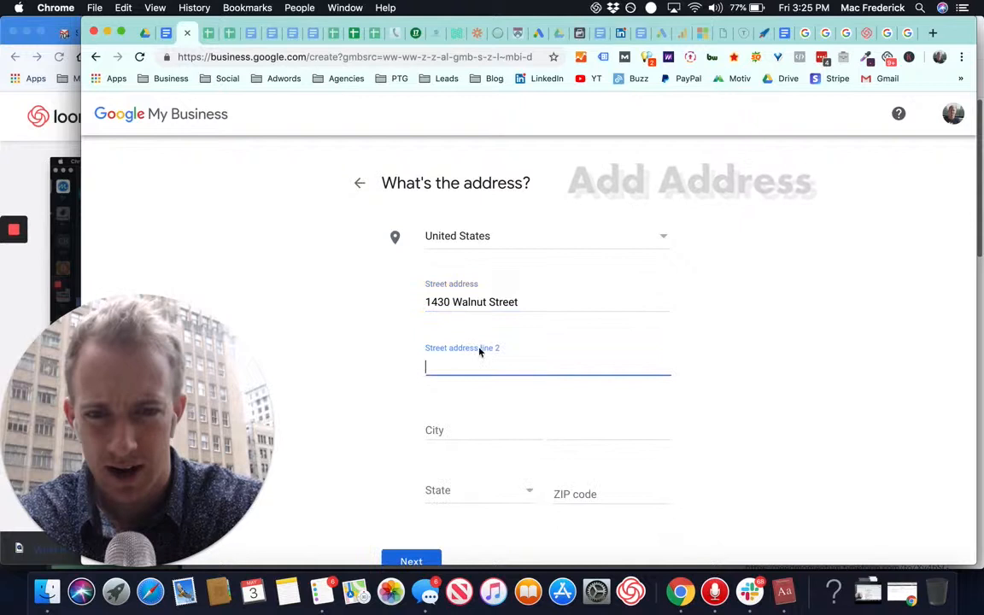
type("#222")
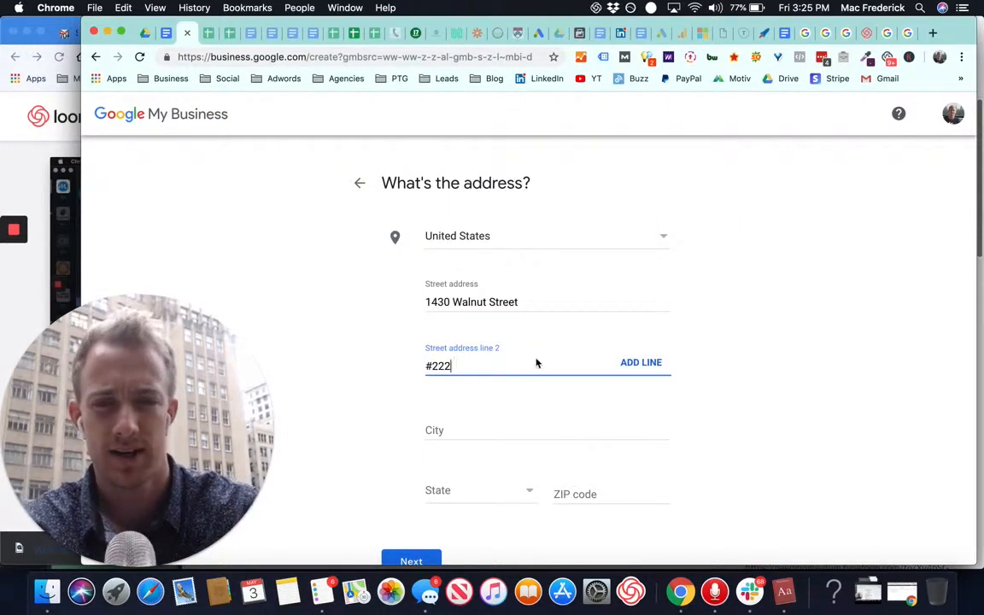
type("Philadelphia")
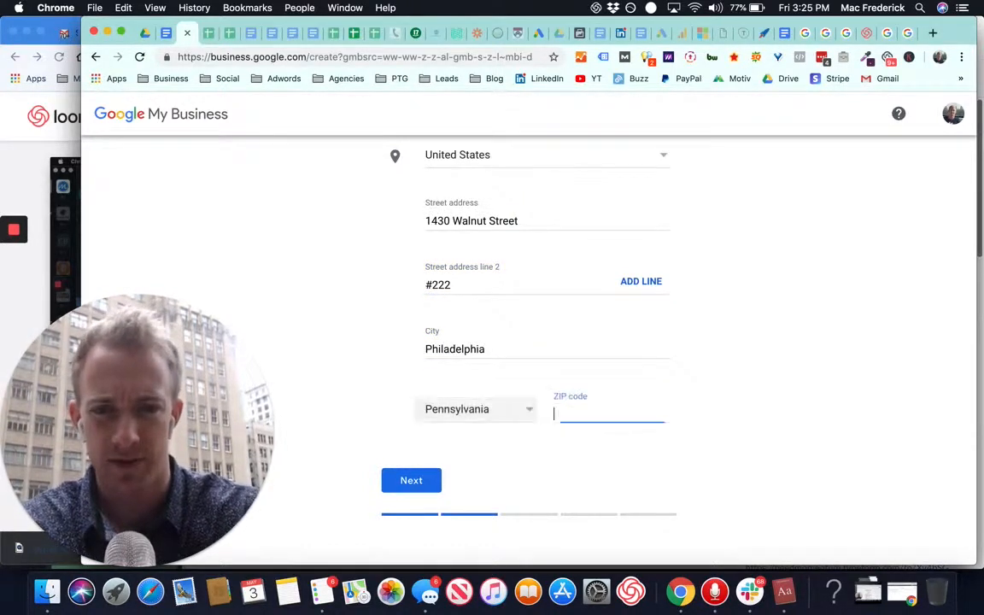
type("19123")
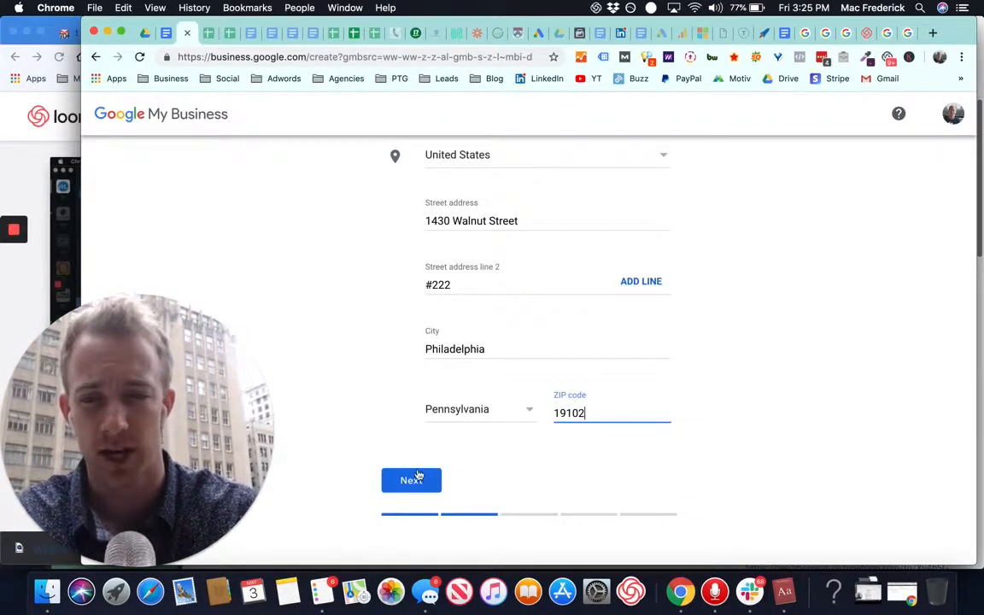
left_click(410, 480)
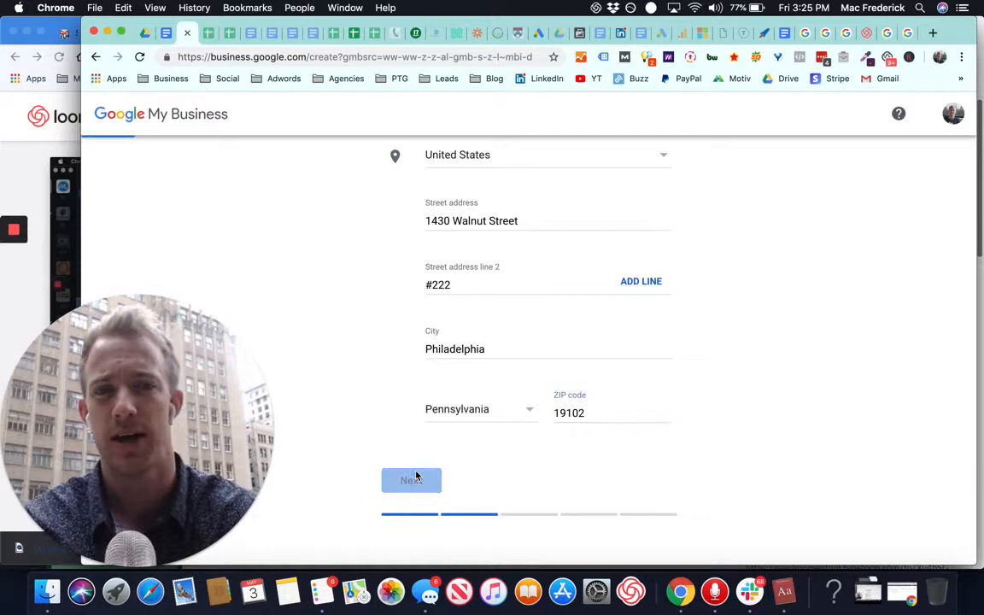
Say customers are also served outside the location and continue
left_click(410, 479)
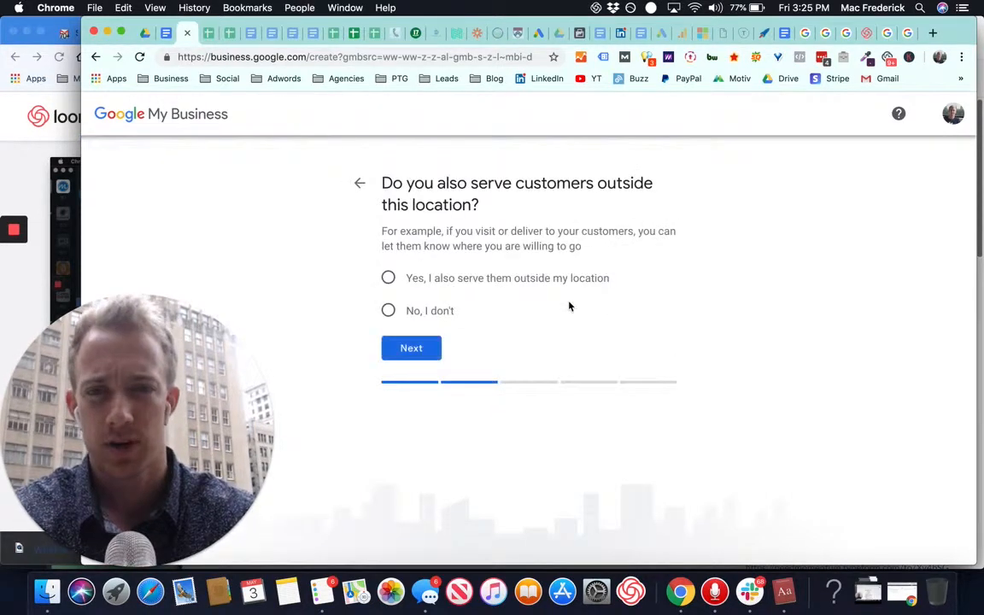
mouse_move(449, 287)
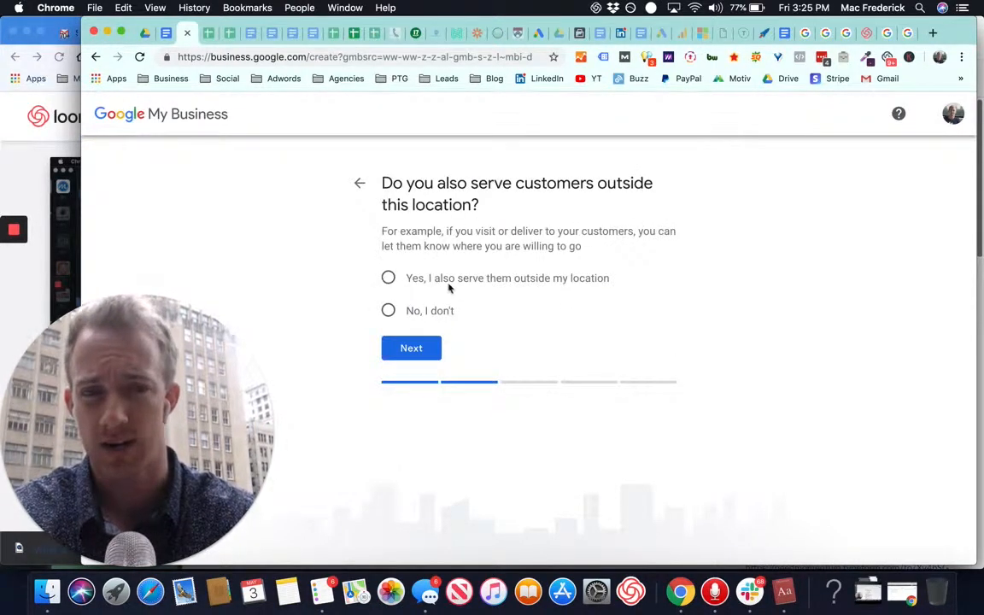
left_click(388, 276)
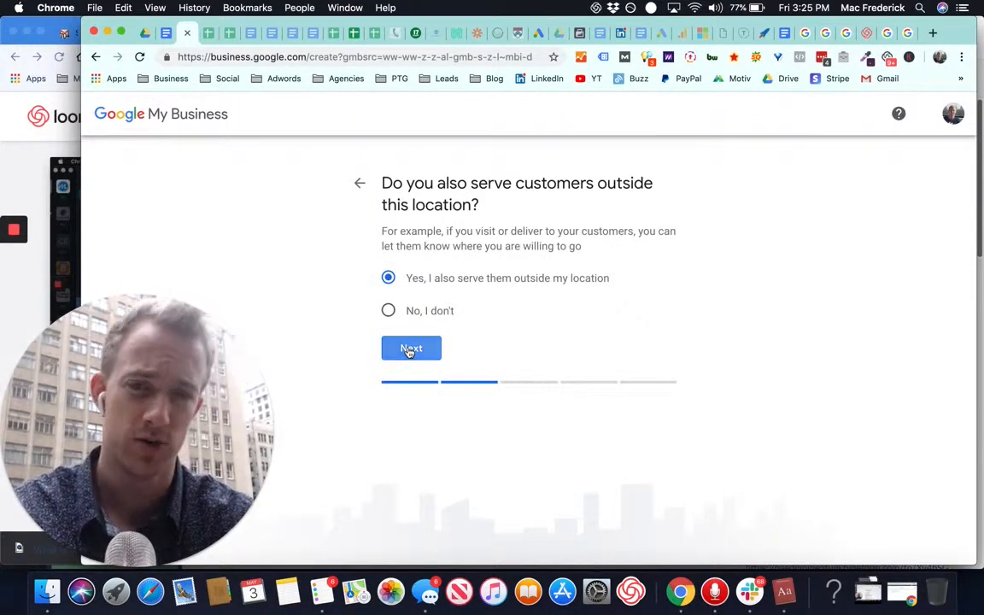
left_click(410, 348)
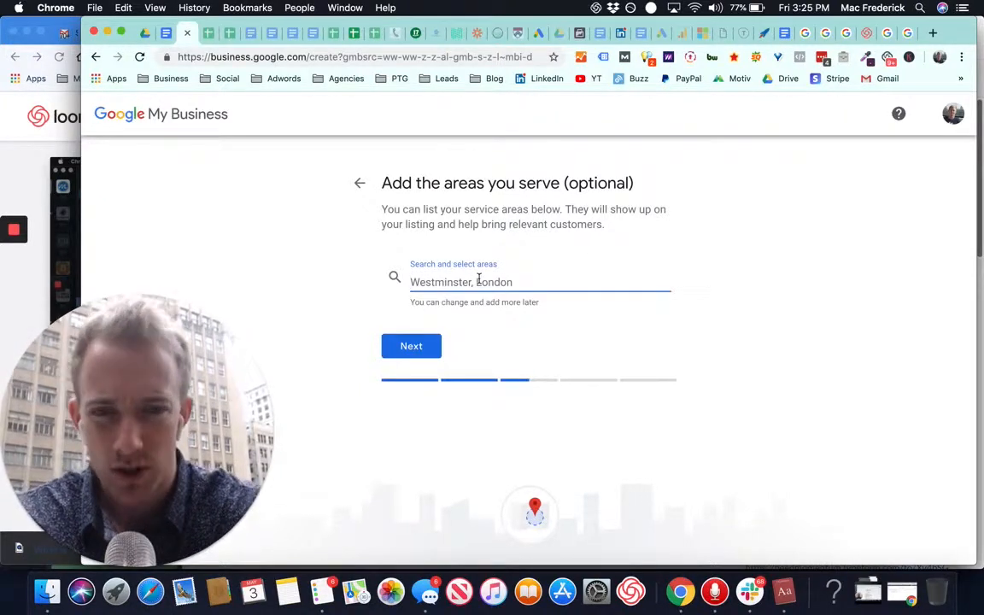
Add Philadelphia, Cherry Hill, Atlantic City and Wilmington as service areas and continue
type("philade")
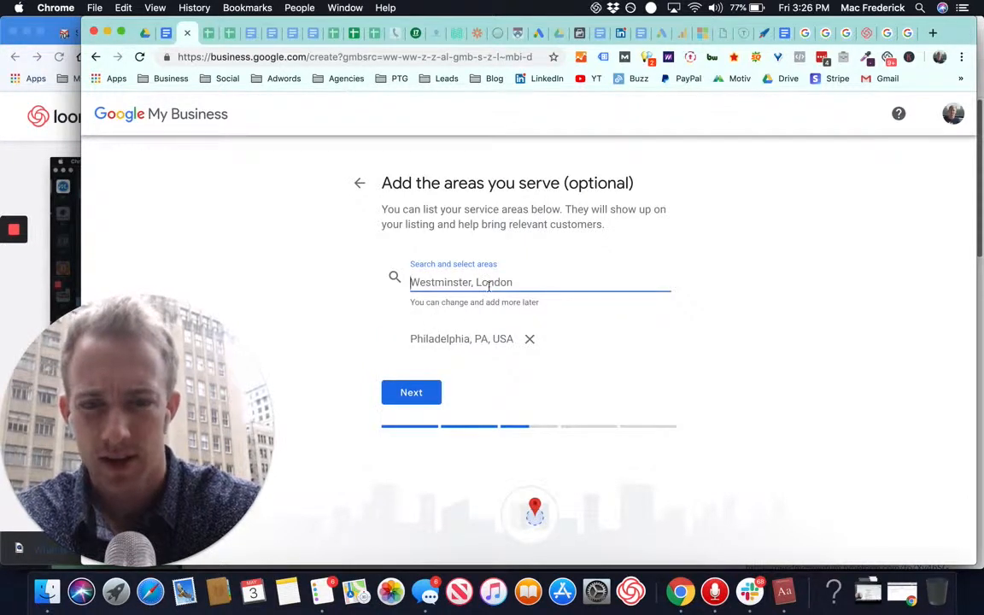
type("cher")
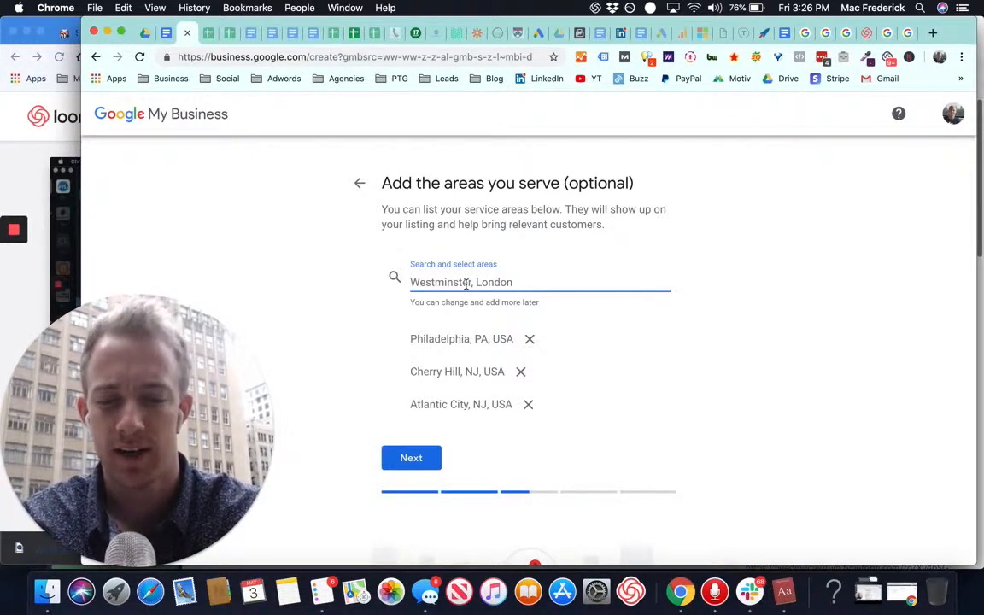
type("wilmi")
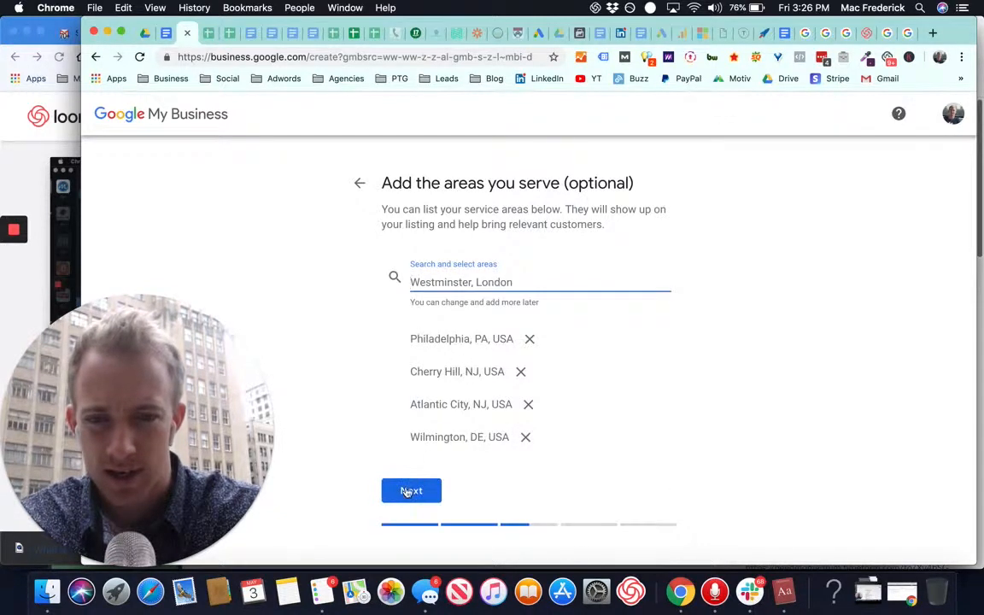
left_click(410, 490)
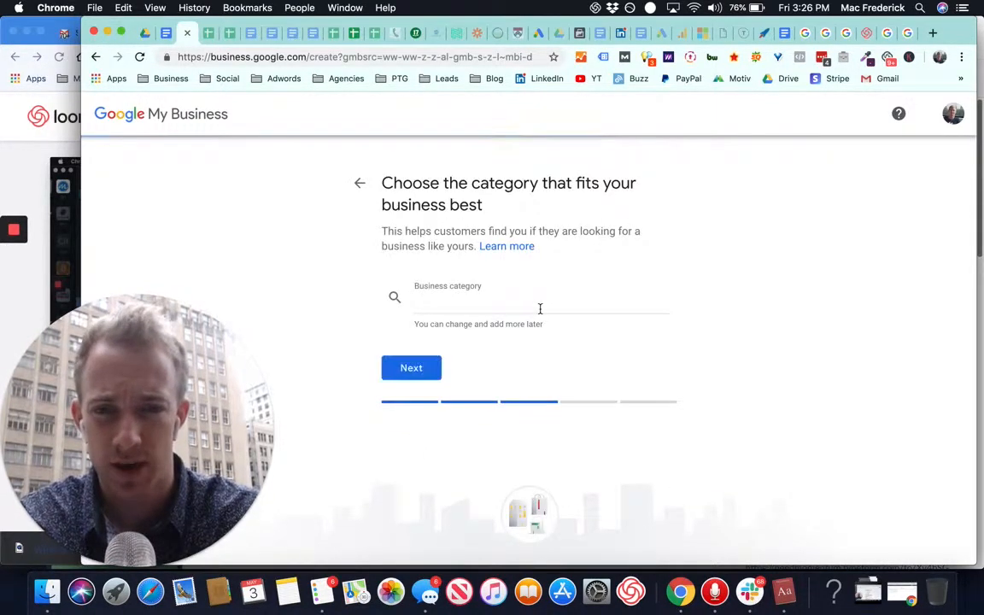
Choose Event planner as the business category and continue to contact details
type("ev")
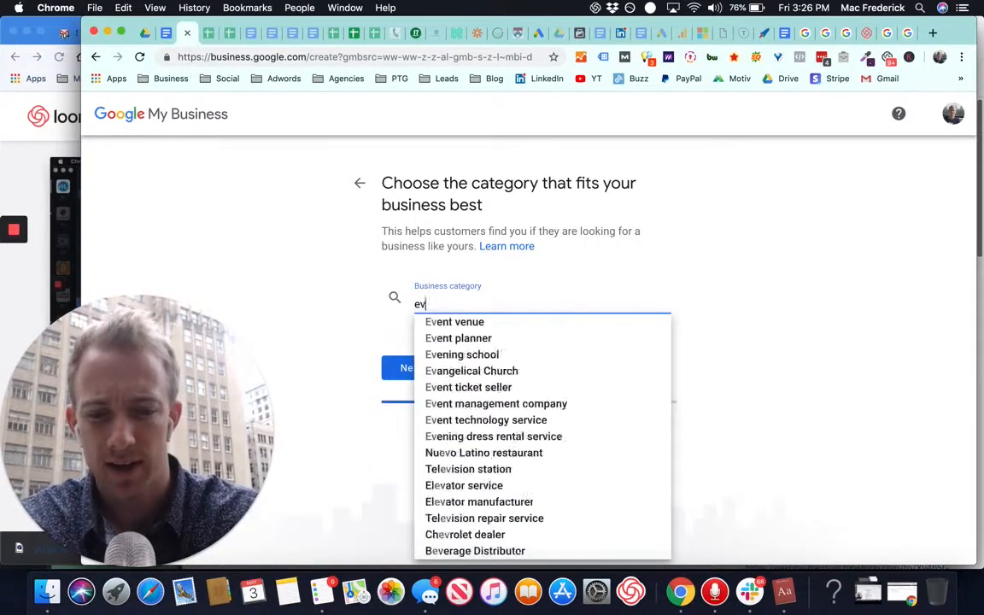
left_click(457, 338)
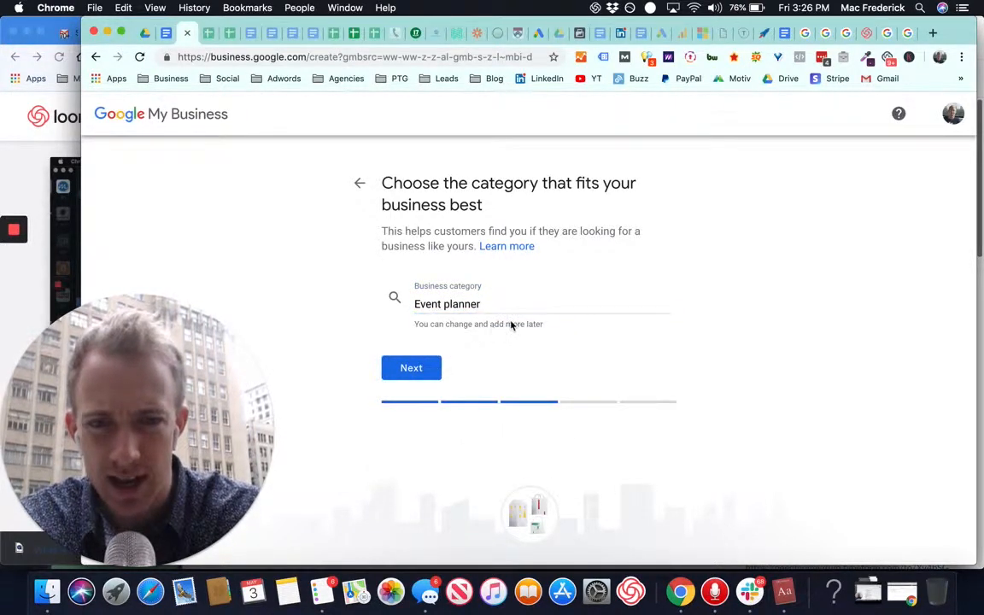
type("e")
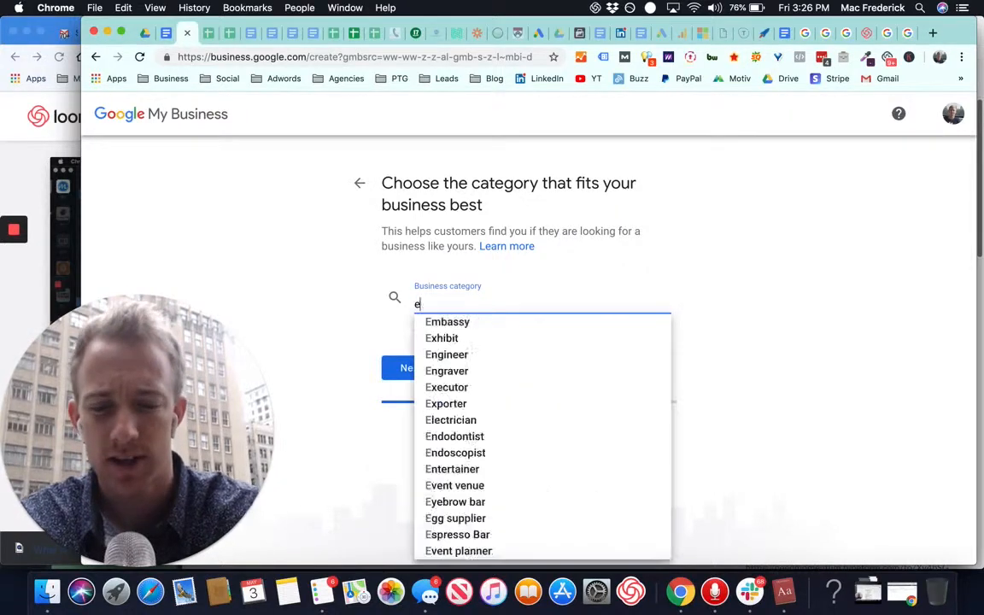
type("vent mark")
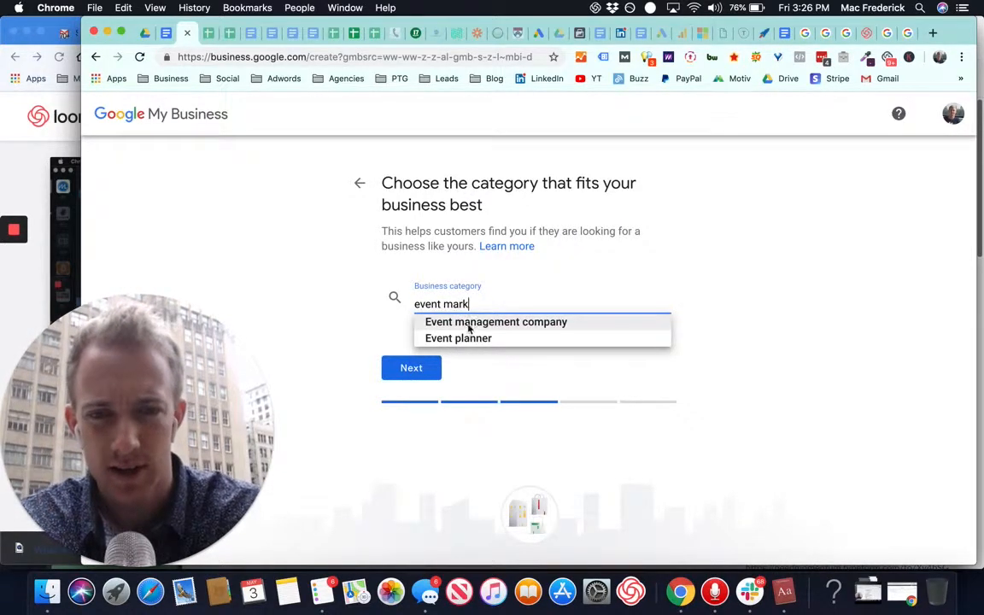
left_click(458, 338)
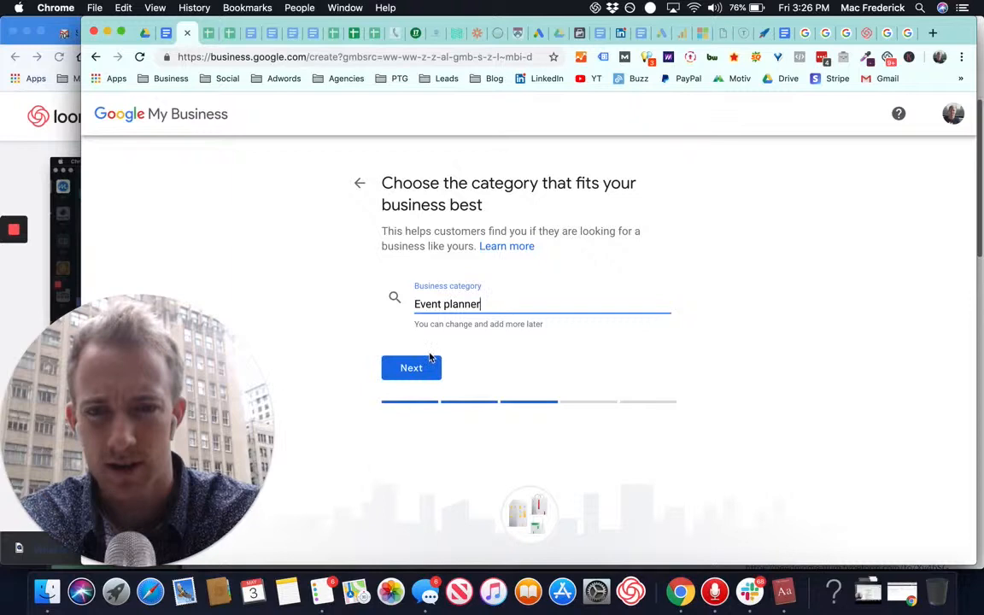
left_click(410, 369)
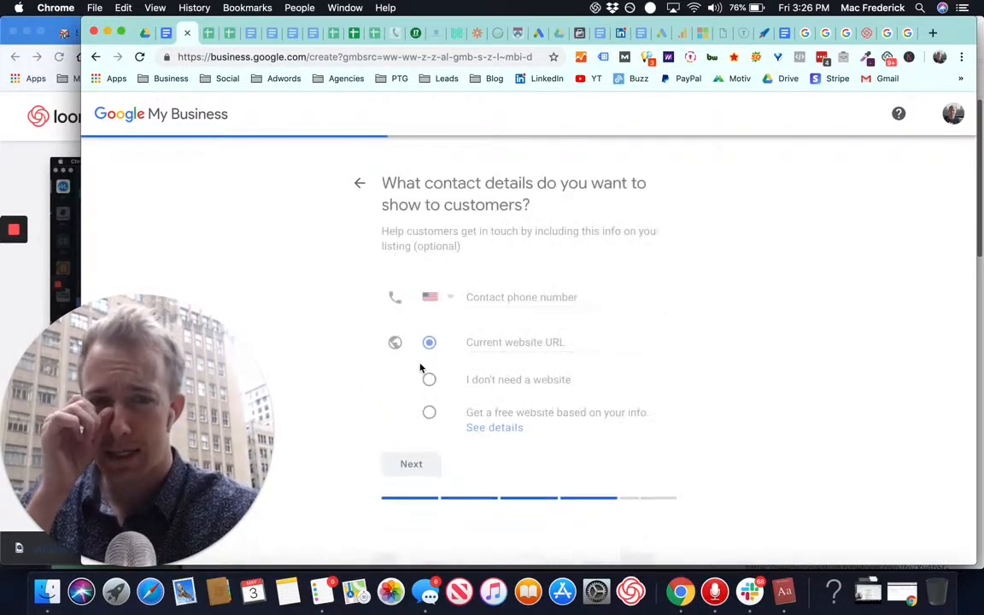
Add a suggested phone number and momentumeventmarketing.com, then finish creating the listing
left_click(521, 297)
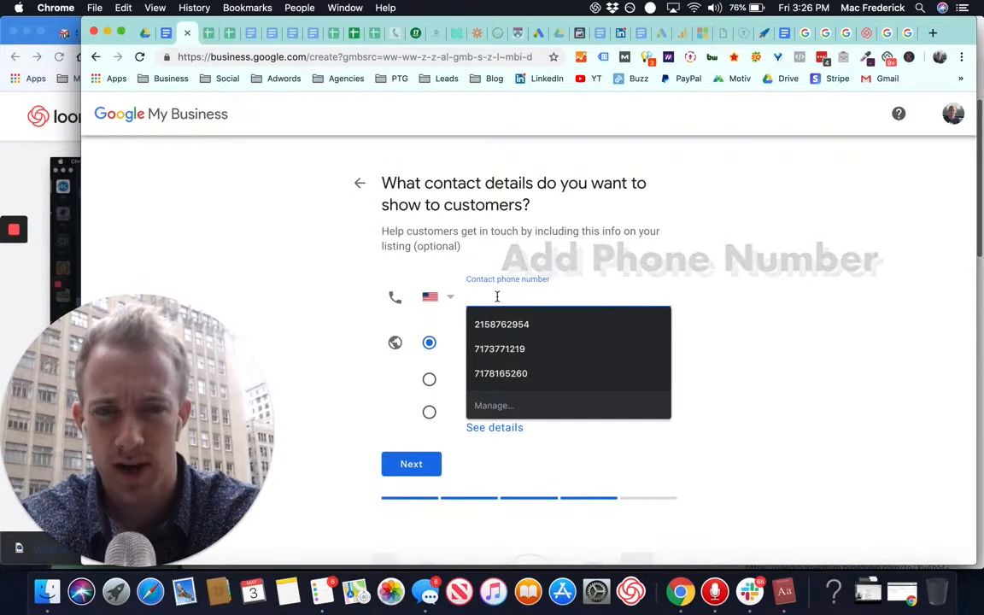
left_click(502, 324)
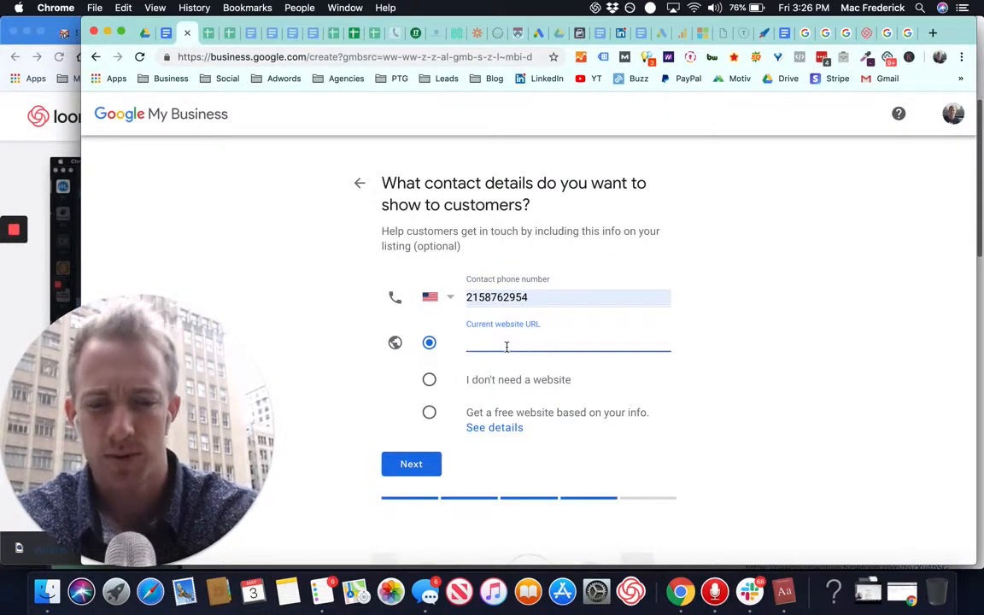
type("phila")
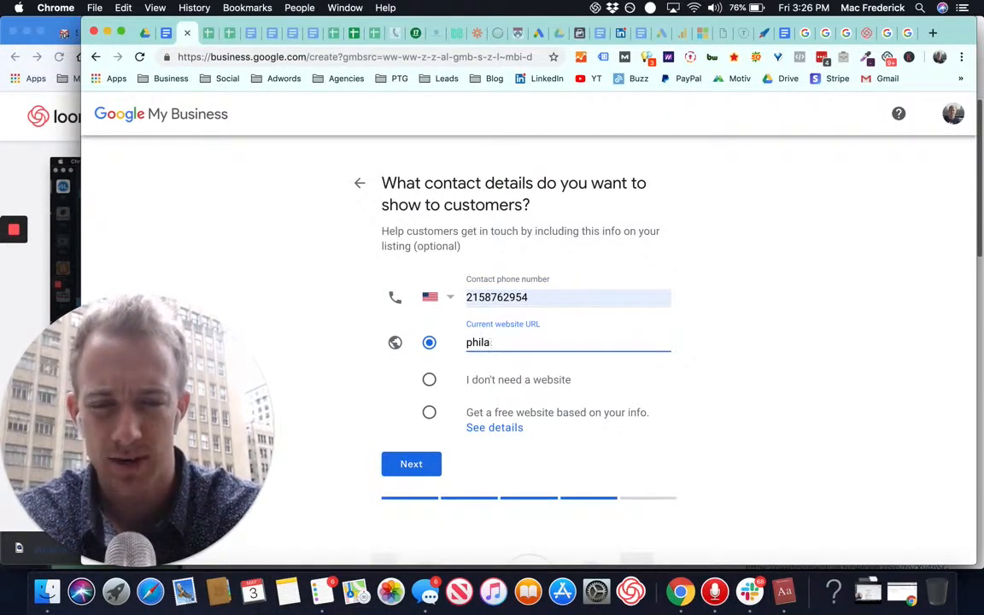
type("momentumeventmarketing.")
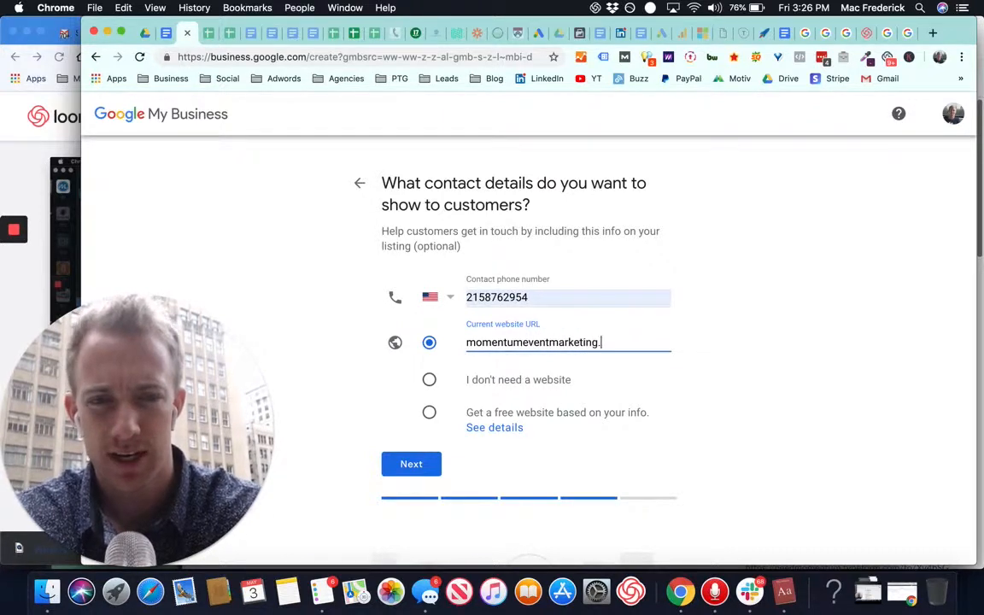
type("com")
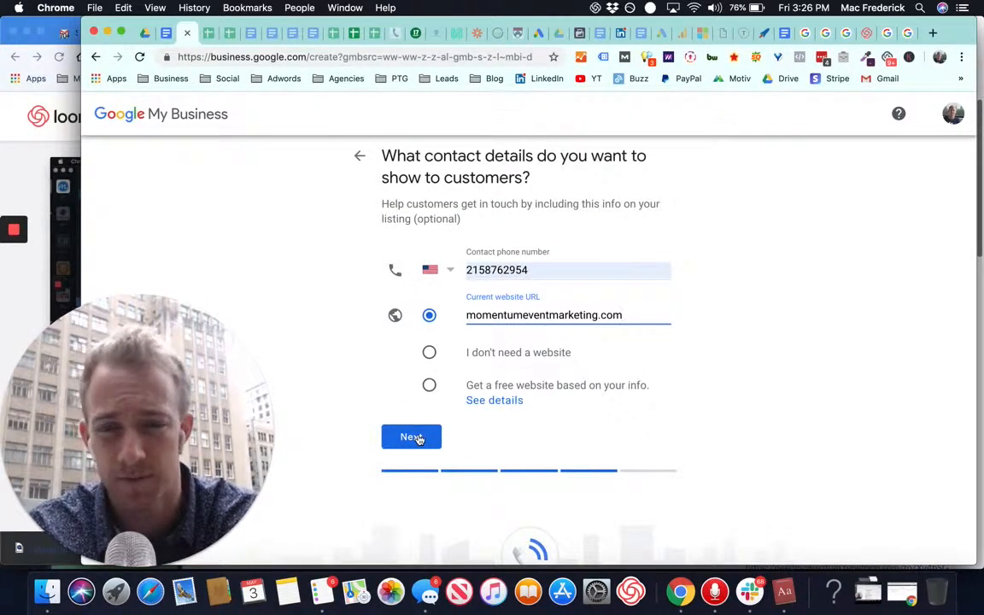
left_click(410, 438)
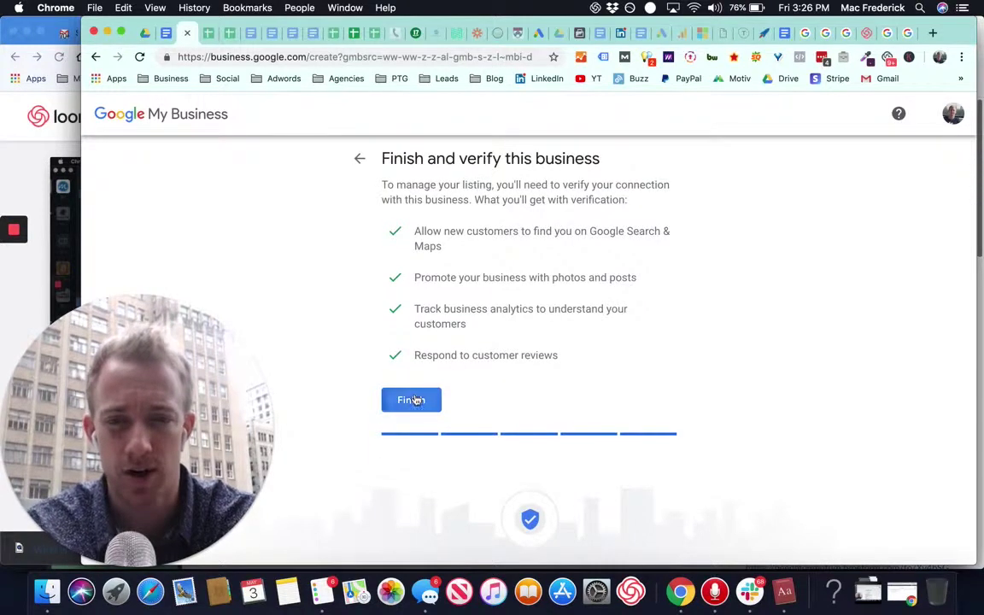
left_click(409, 400)
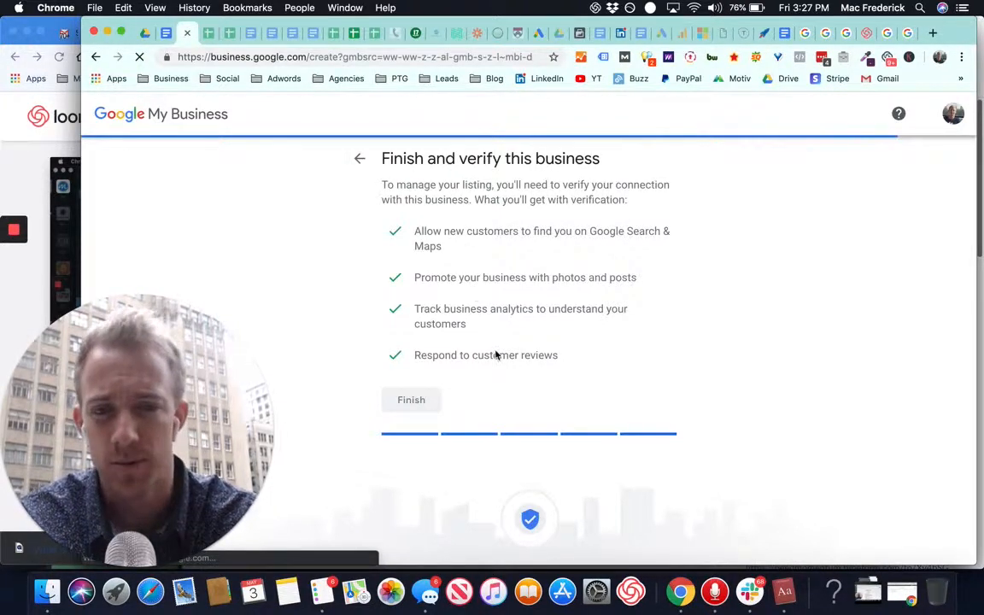
left_click(410, 400)
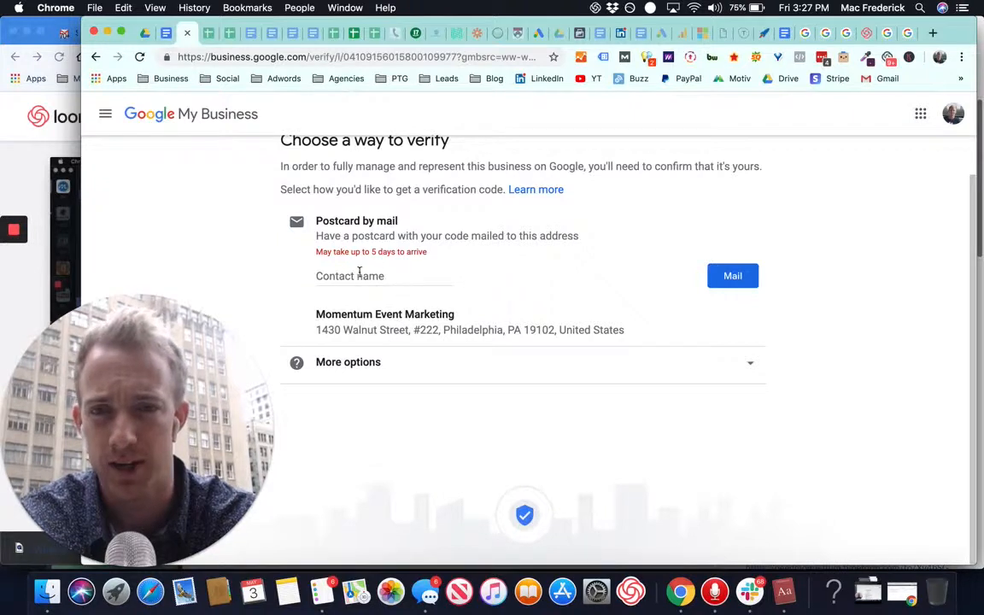
type("Mac")
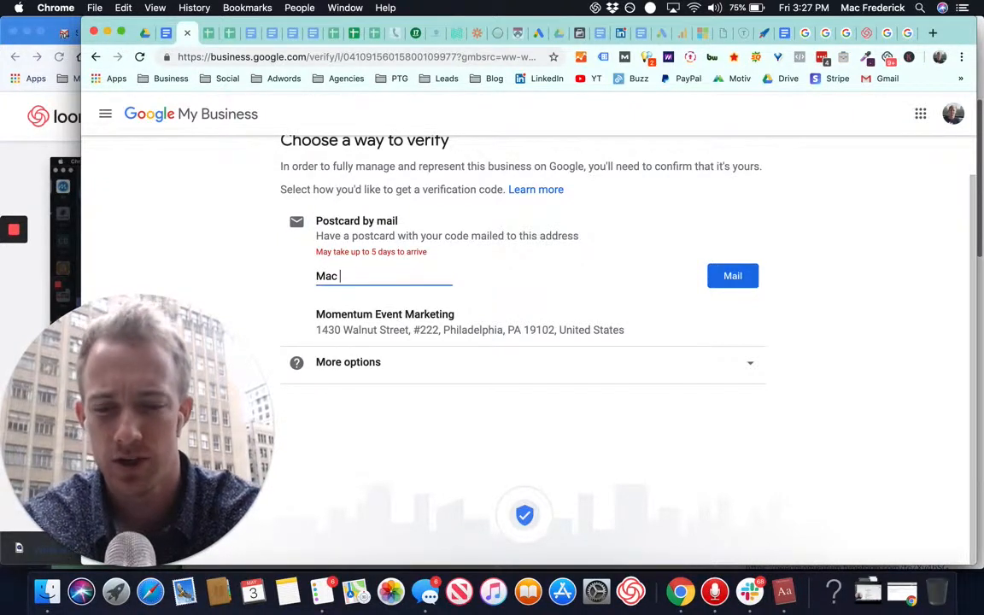
type("Frederick")
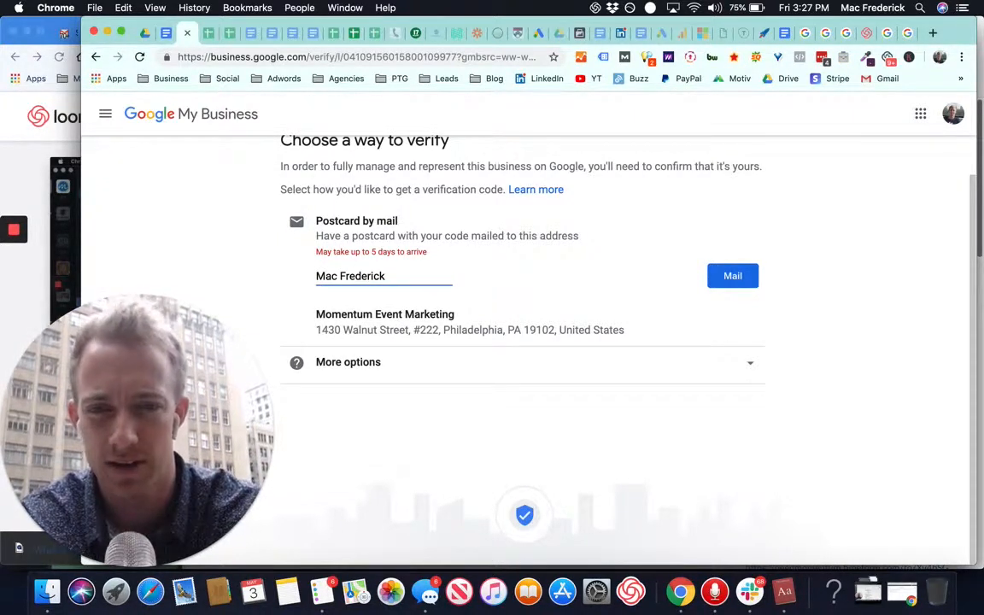
type("WeWork")
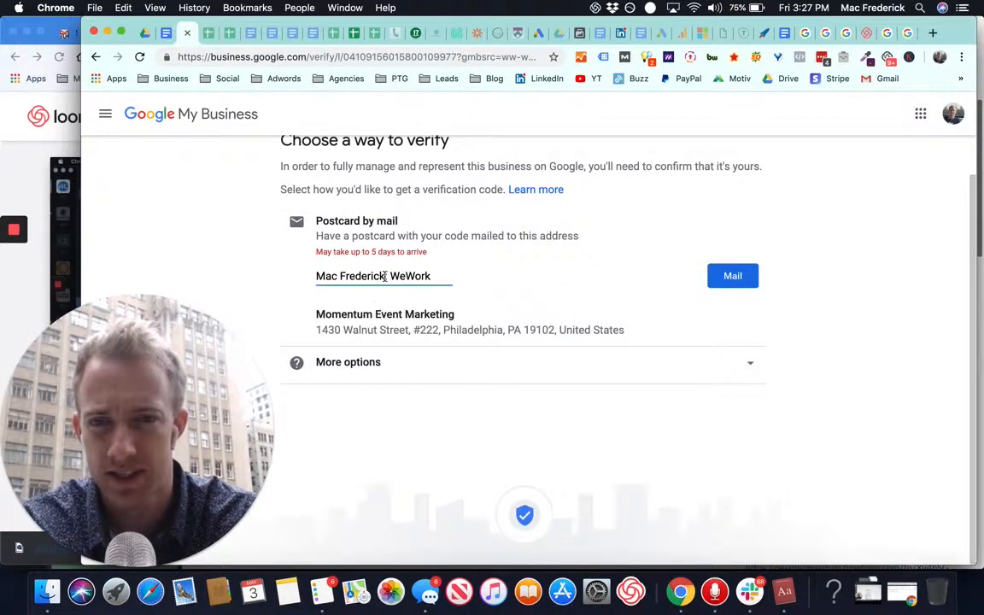
left_click_drag(315, 251, 431, 277)
type(":")
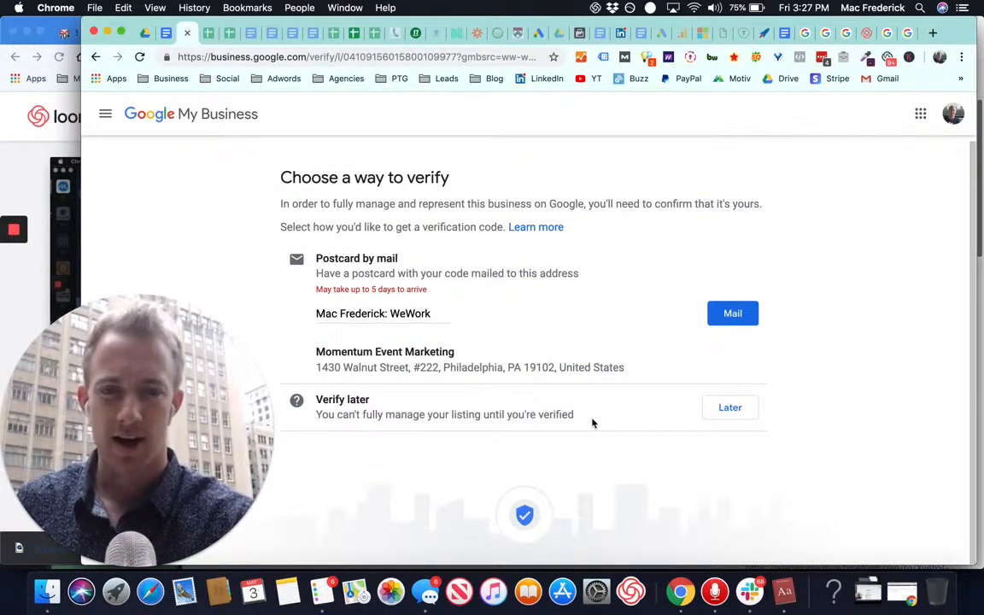
mouse_move(690, 302)
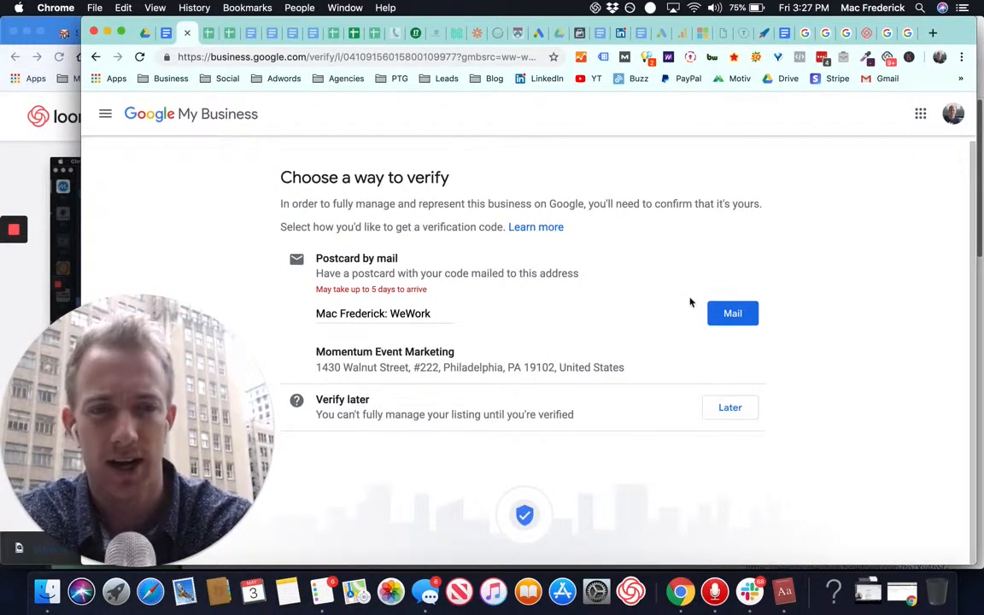
left_click(731, 312)
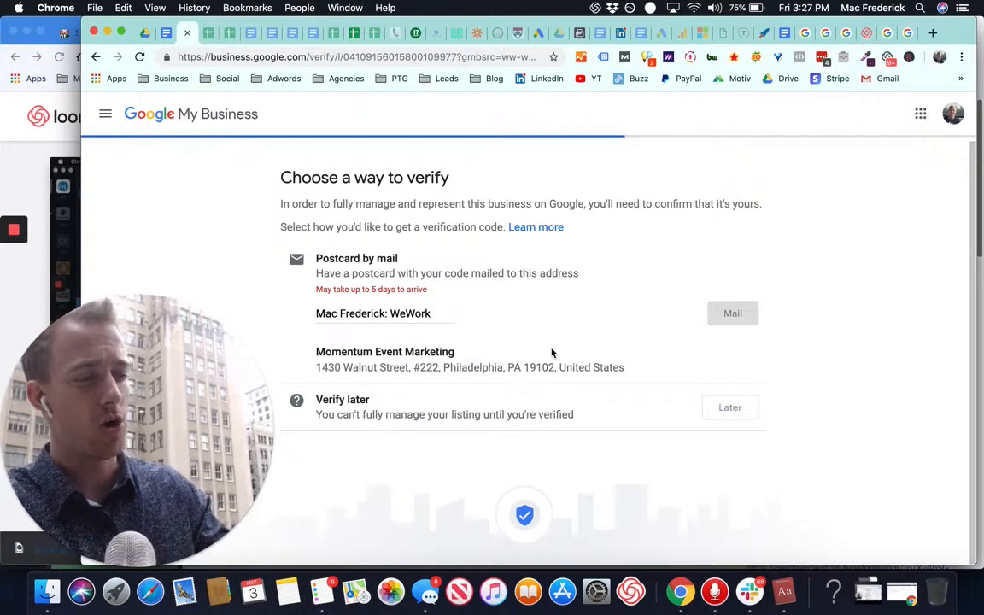
left_click(731, 312)
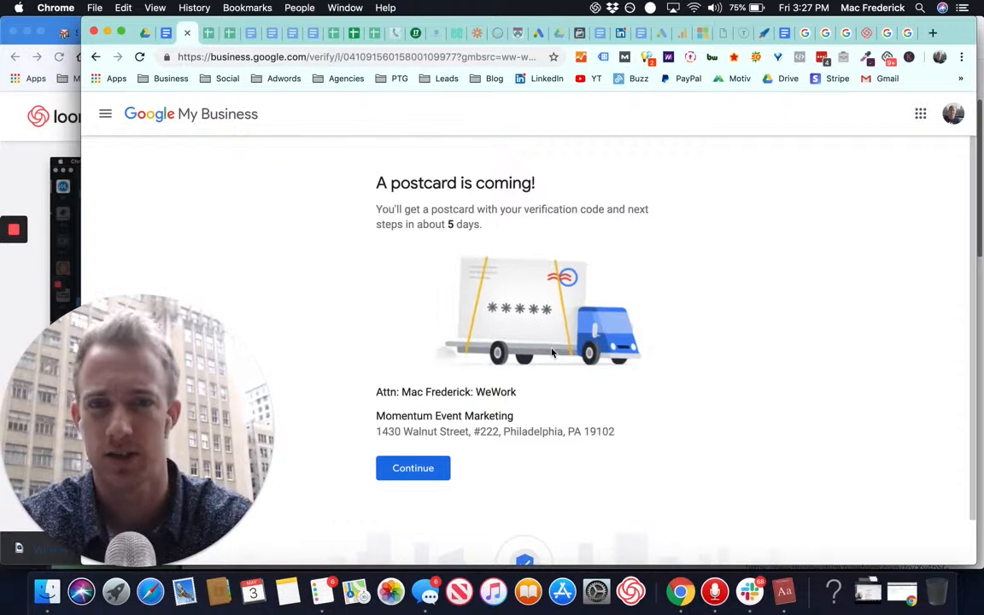
scroll("down", 3)
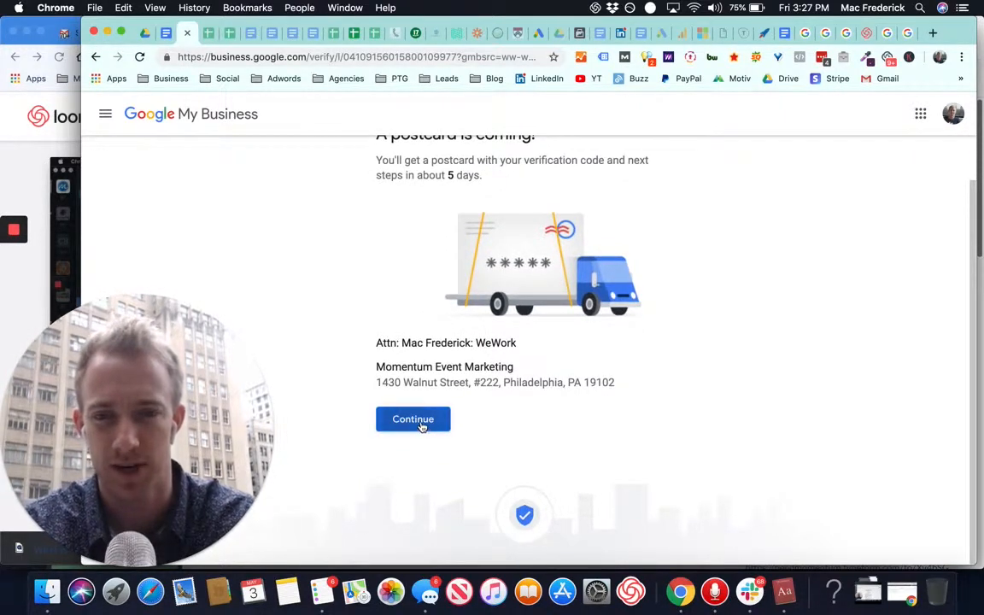
Continue past the postcard confirmation to the dashboard, then open Insights
left_click(413, 418)
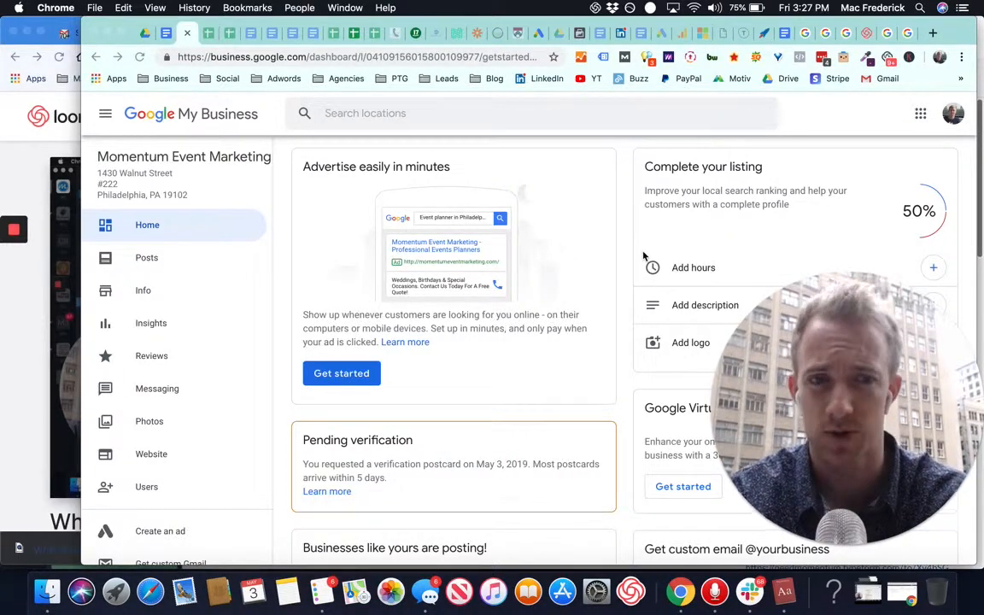
scroll("down", 3)
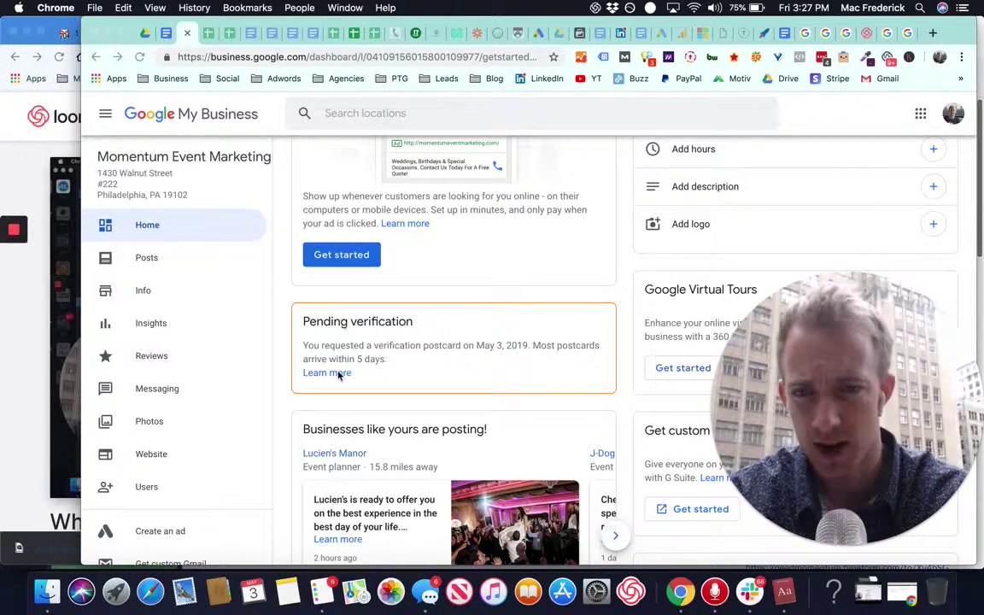
scroll("down", 3)
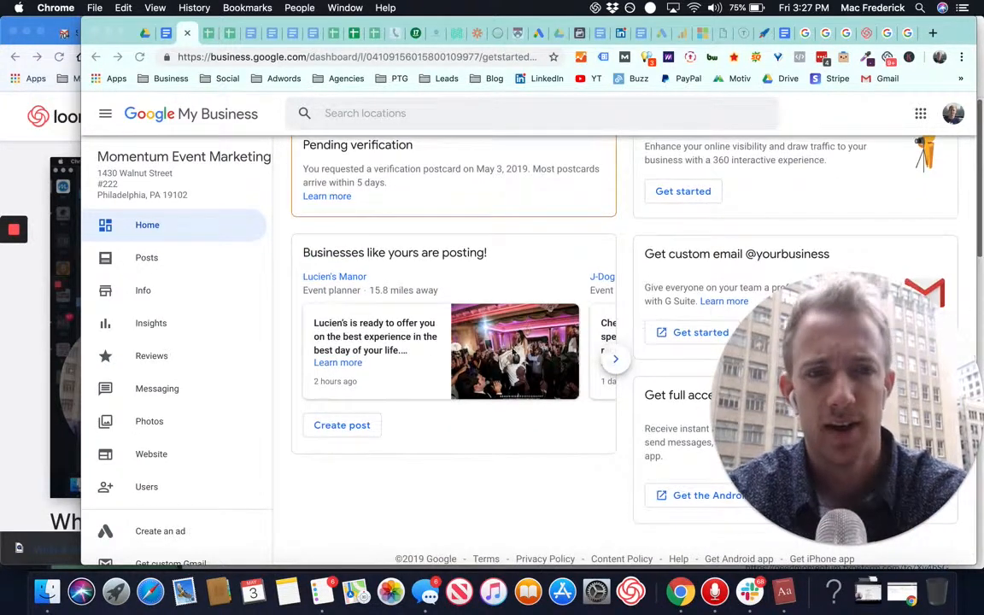
mouse_move(259, 335)
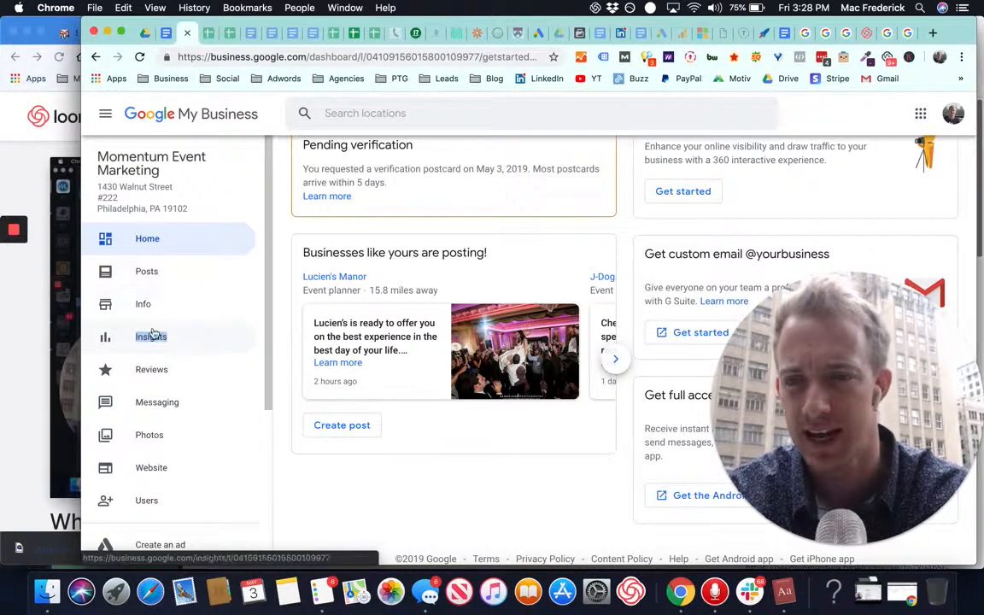
left_click(151, 336)
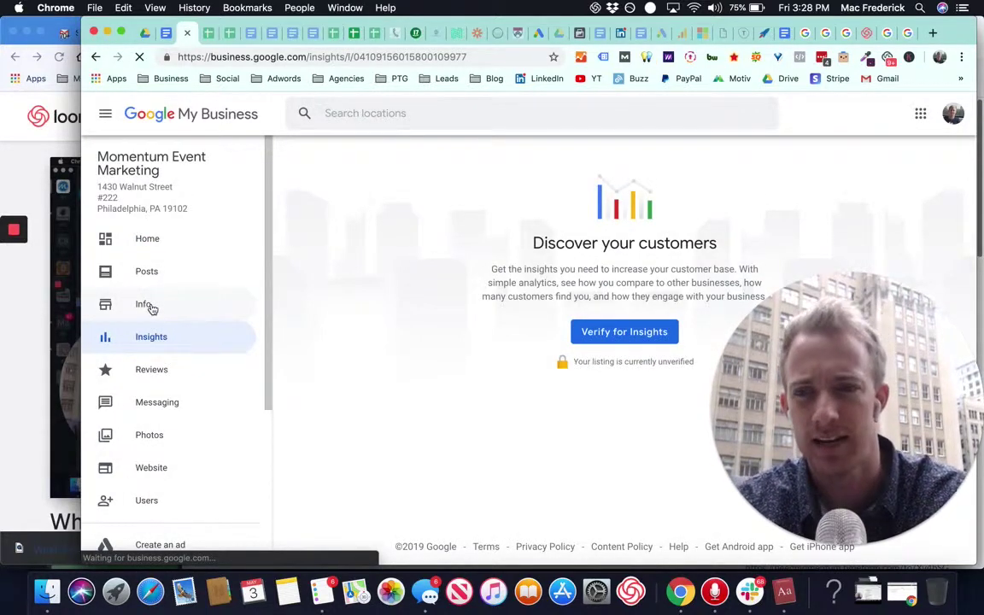
Open the Info page and scroll through the listing's business details
left_click(143, 304)
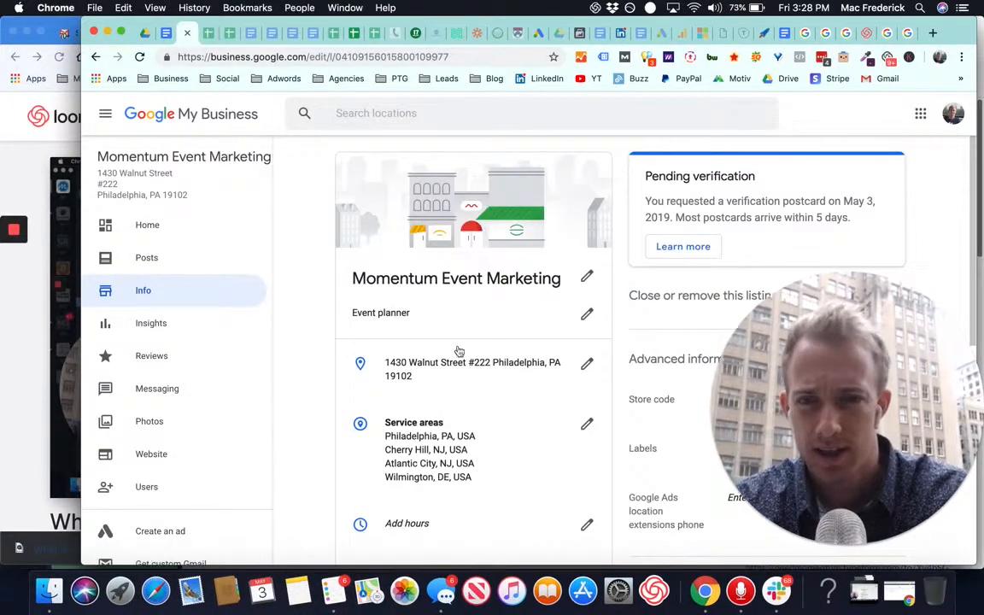
scroll("down", 3)
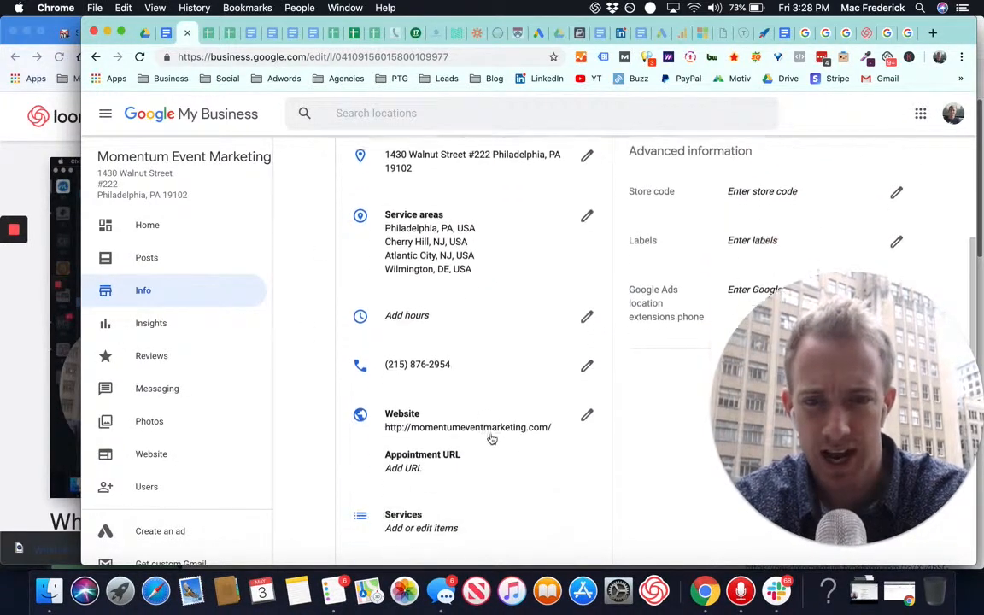
scroll("down", 3)
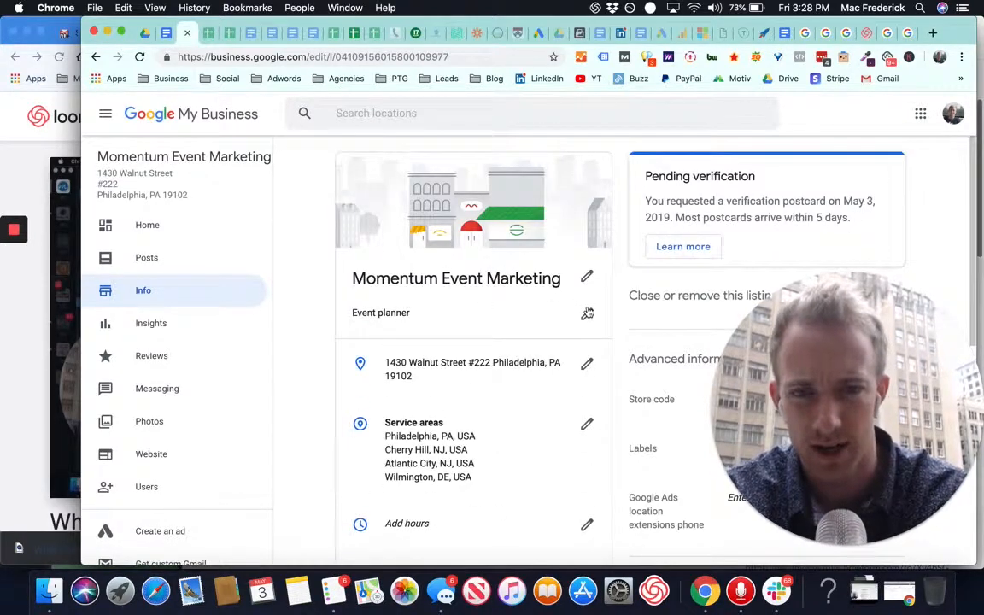
Add Marketing agency as an additional category alongside Event planner
left_click(587, 312)
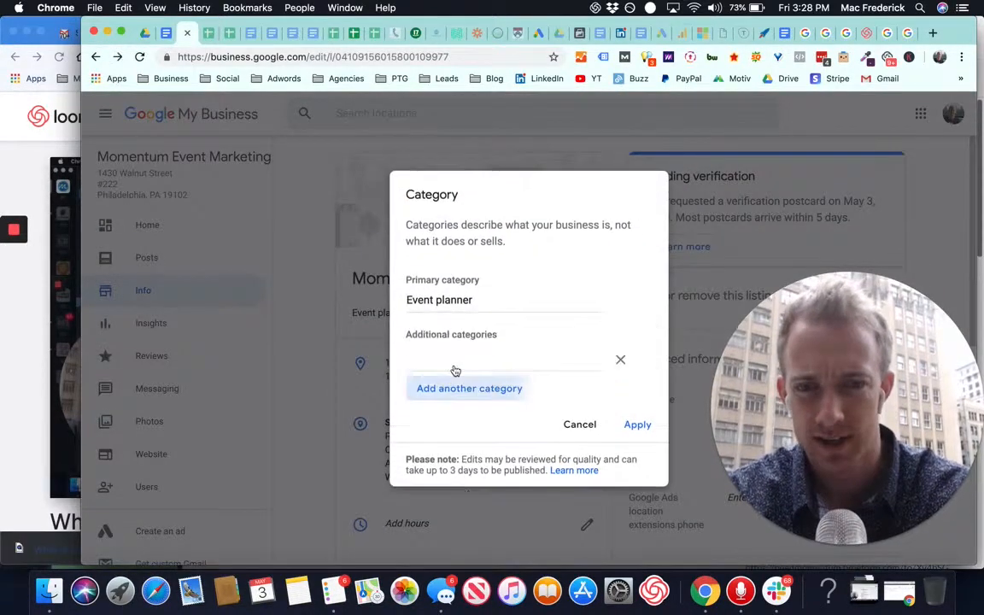
type("marketing")
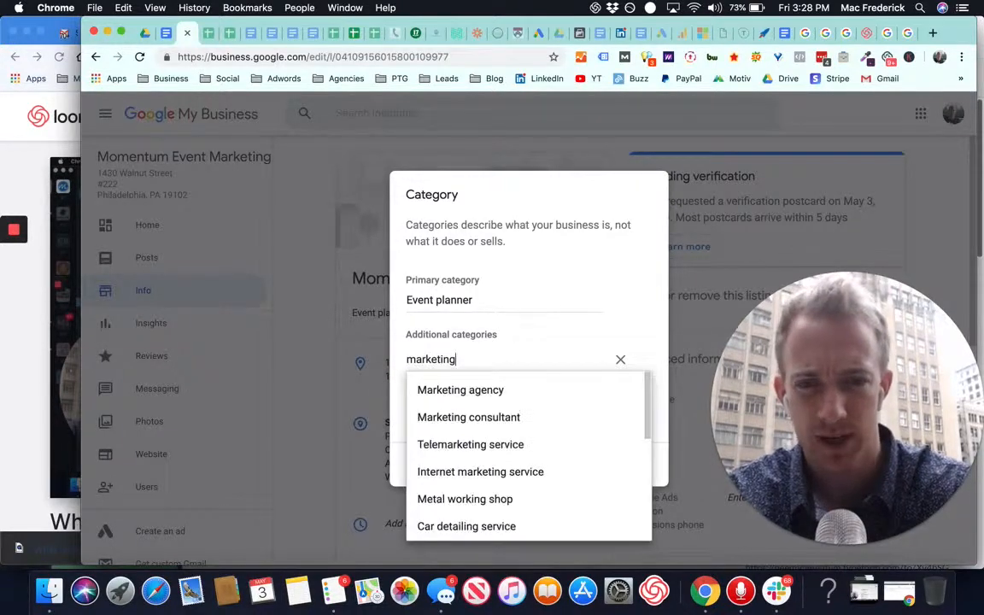
left_click(459, 389)
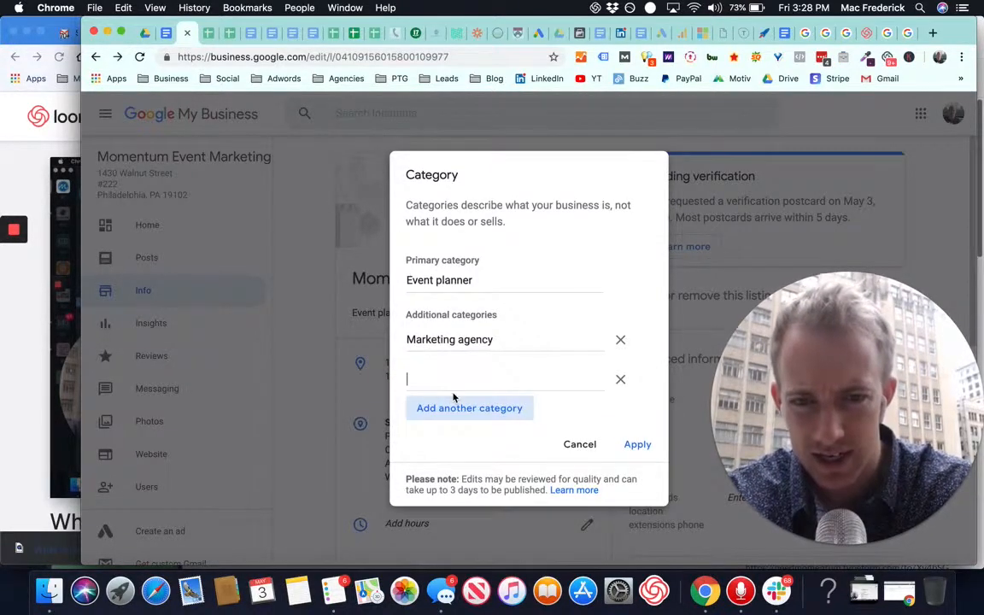
Add Event ticket seller as another category and apply the changes
type("digital mar")
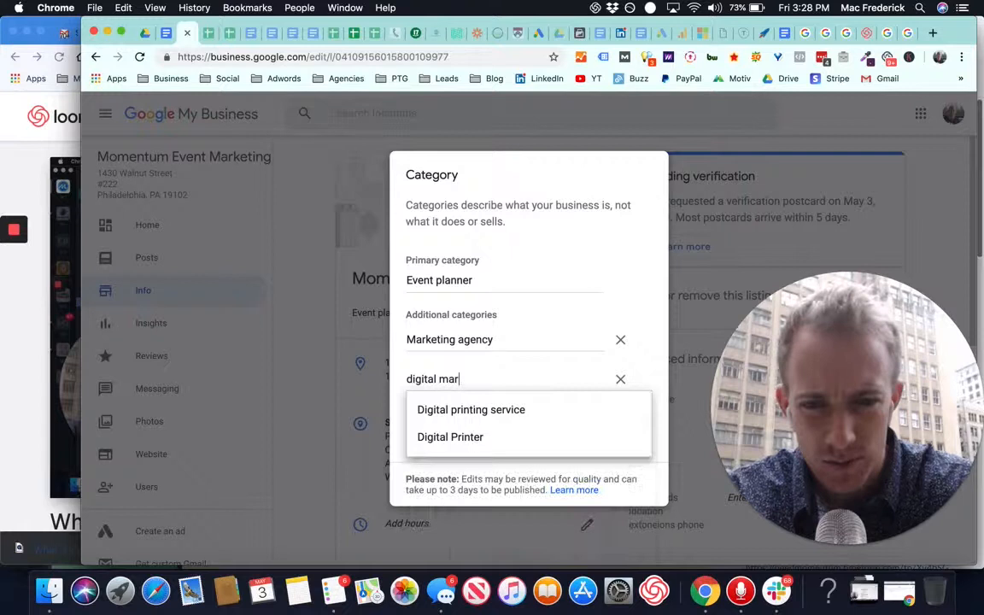
key("backspace")
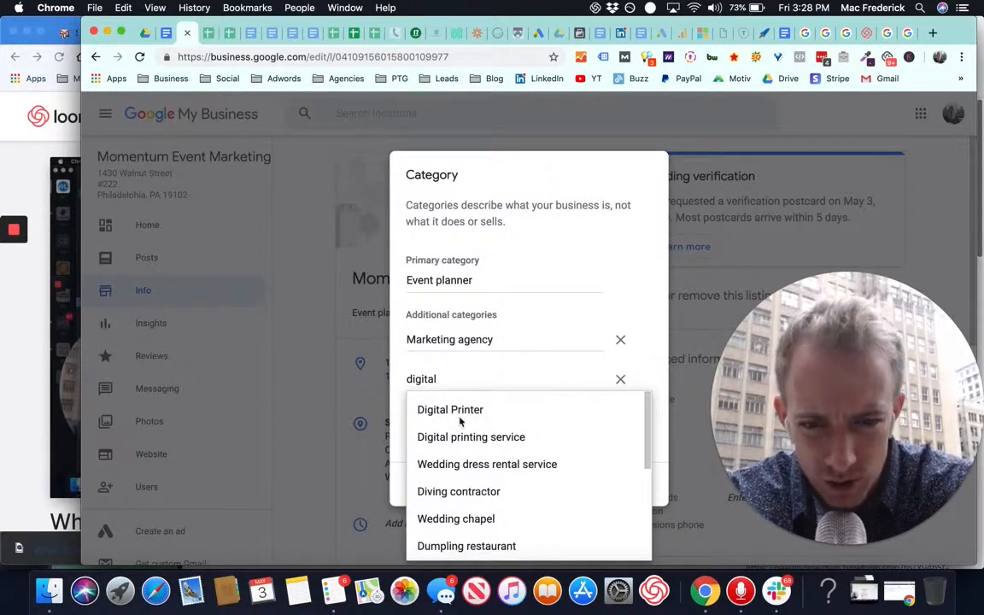
scroll("down", 3)
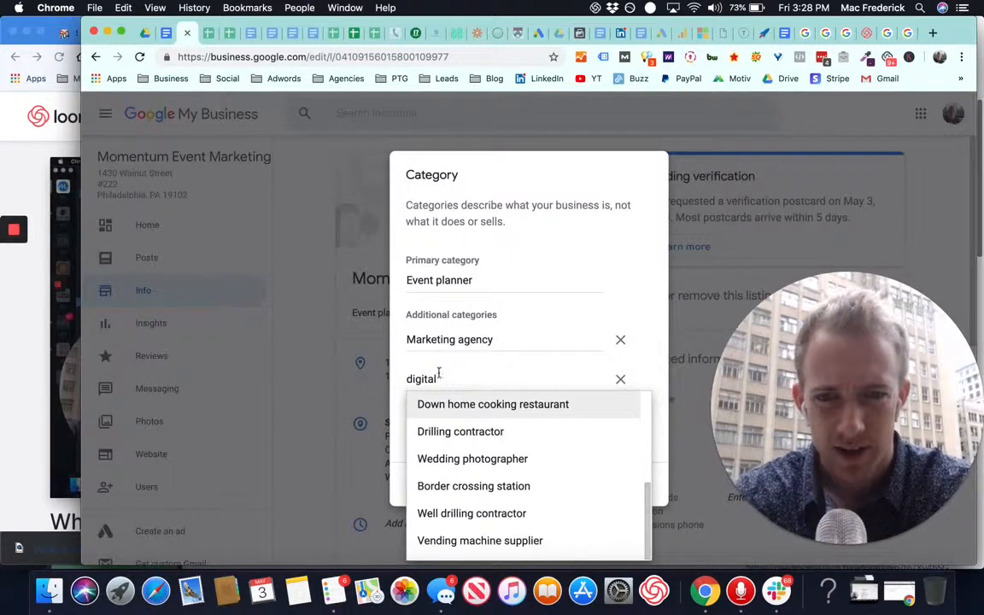
type("event")
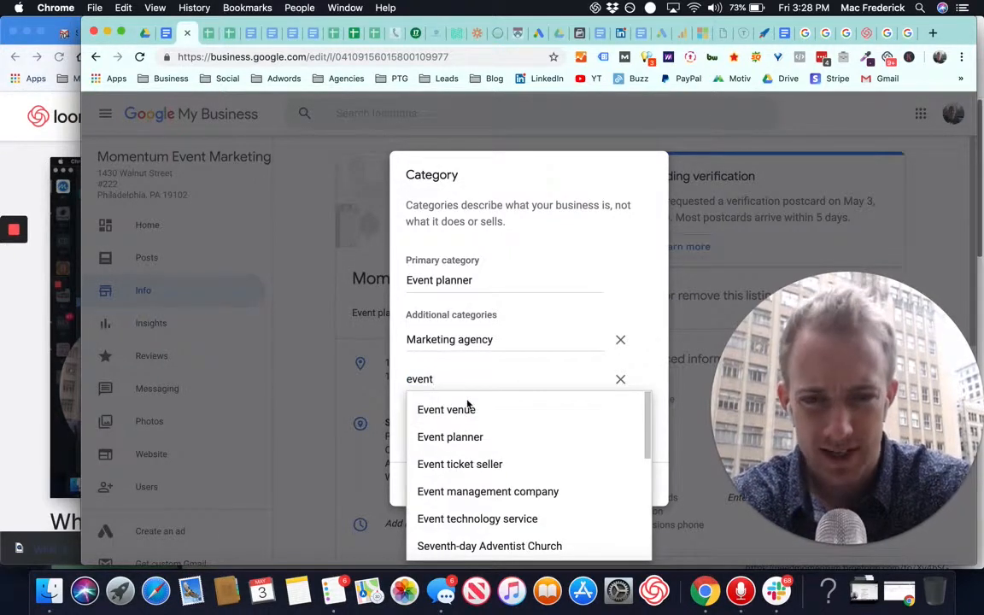
left_click(459, 465)
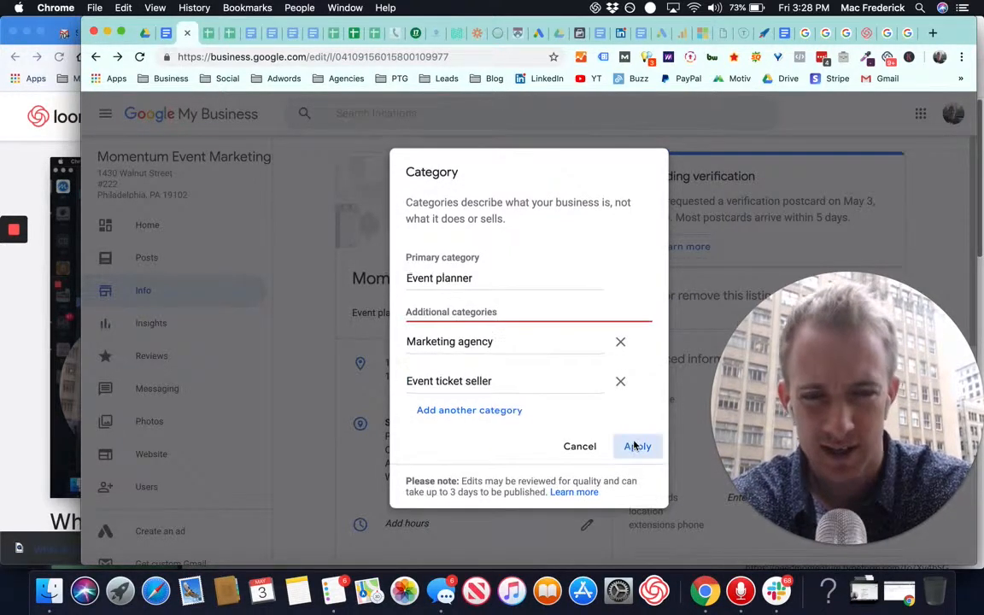
left_click(637, 446)
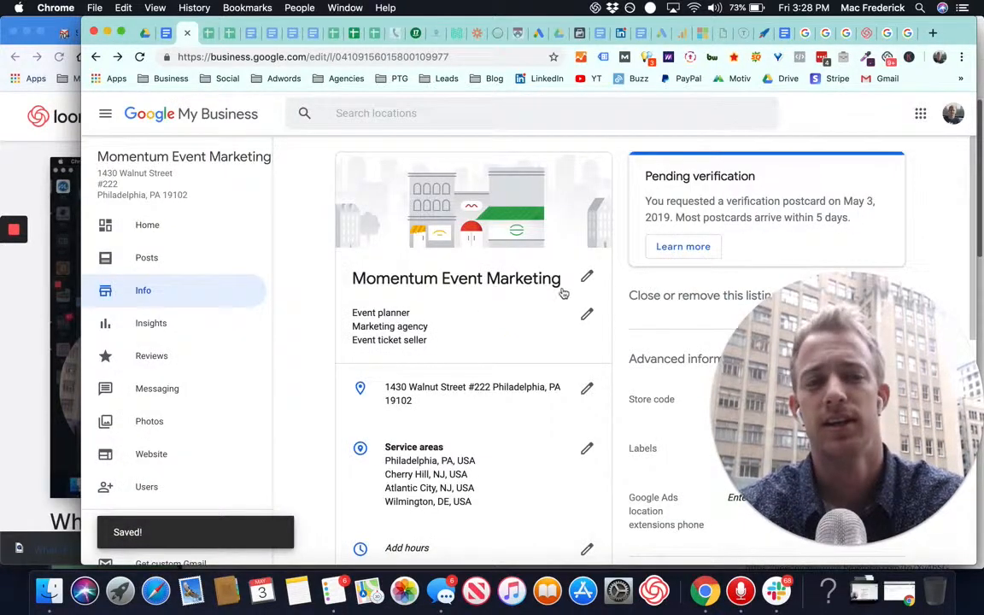
scroll("down", 3)
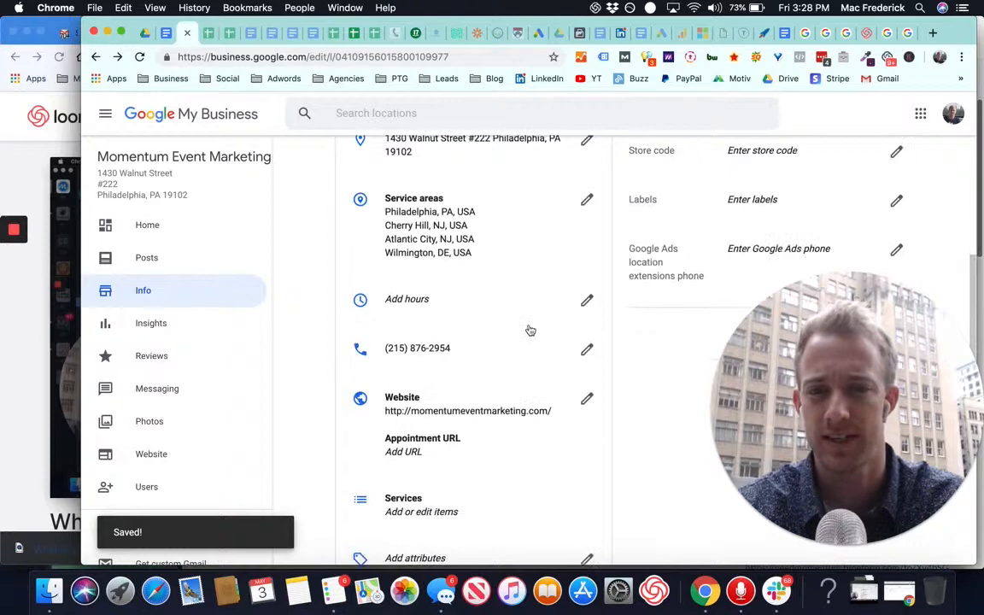
scroll("down", 3)
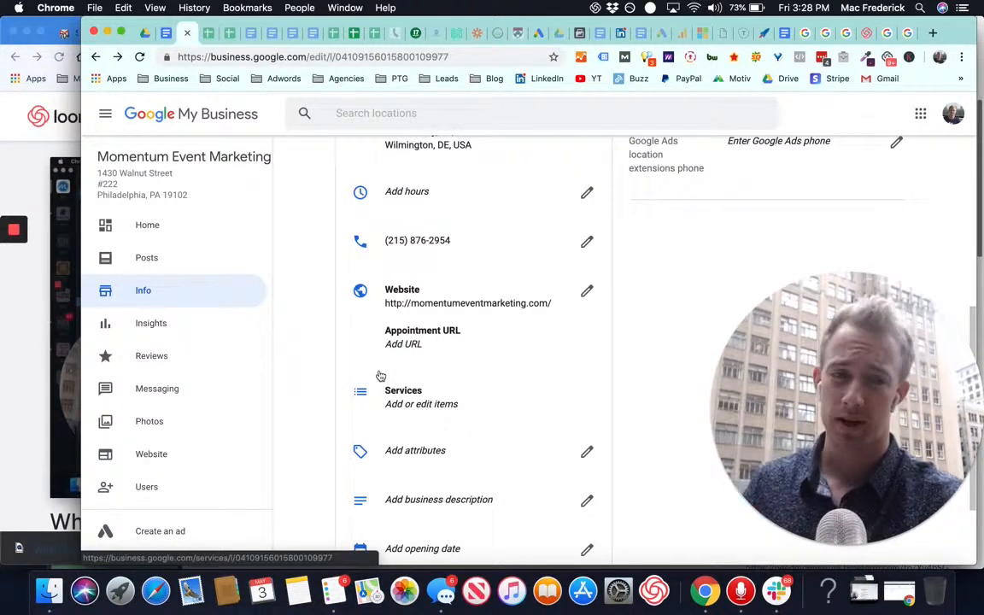
mouse_move(581, 162)
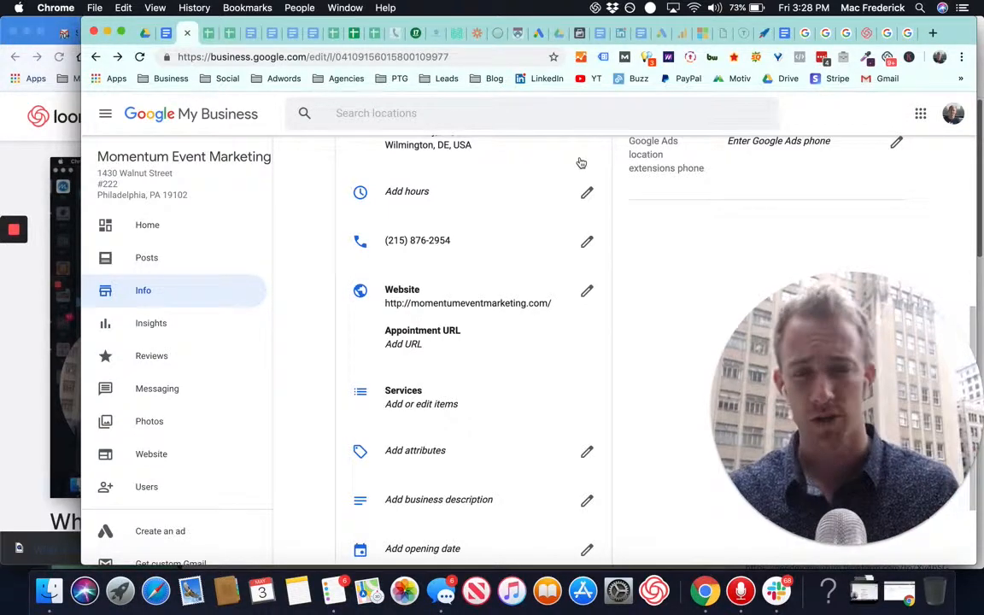
scroll("up", 3)
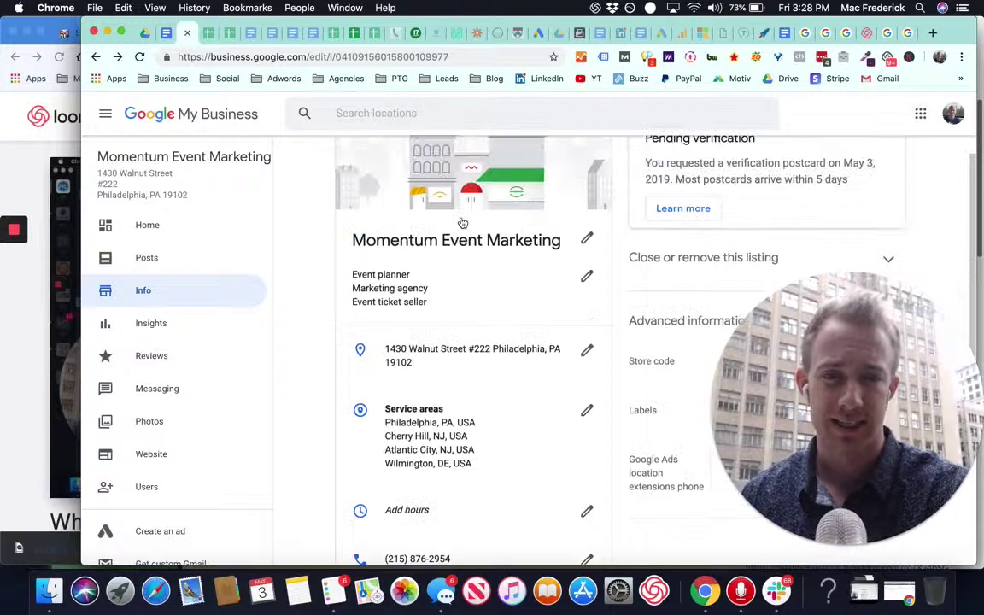
scroll("down", 3)
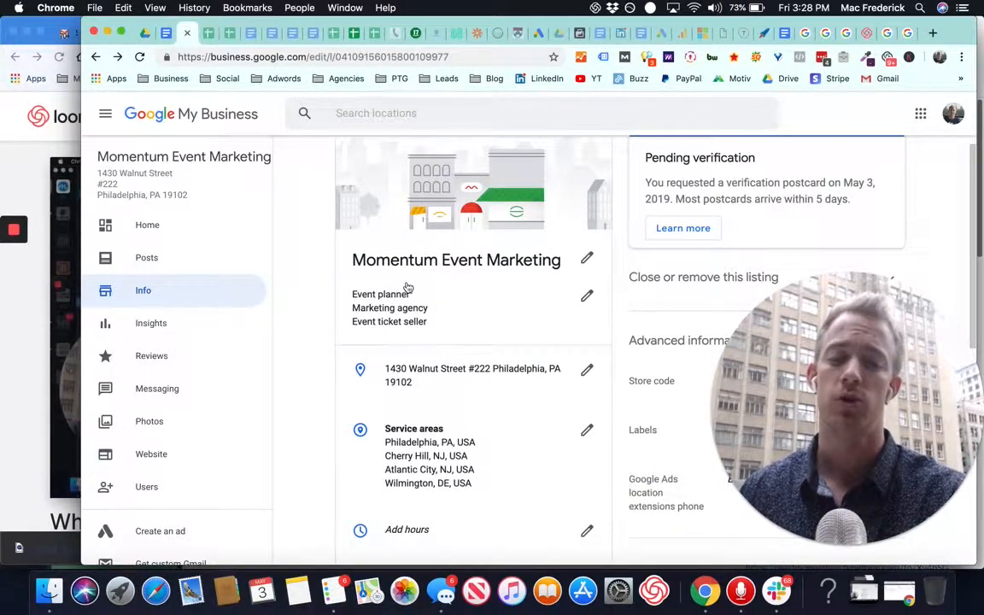
scroll("down", 3)
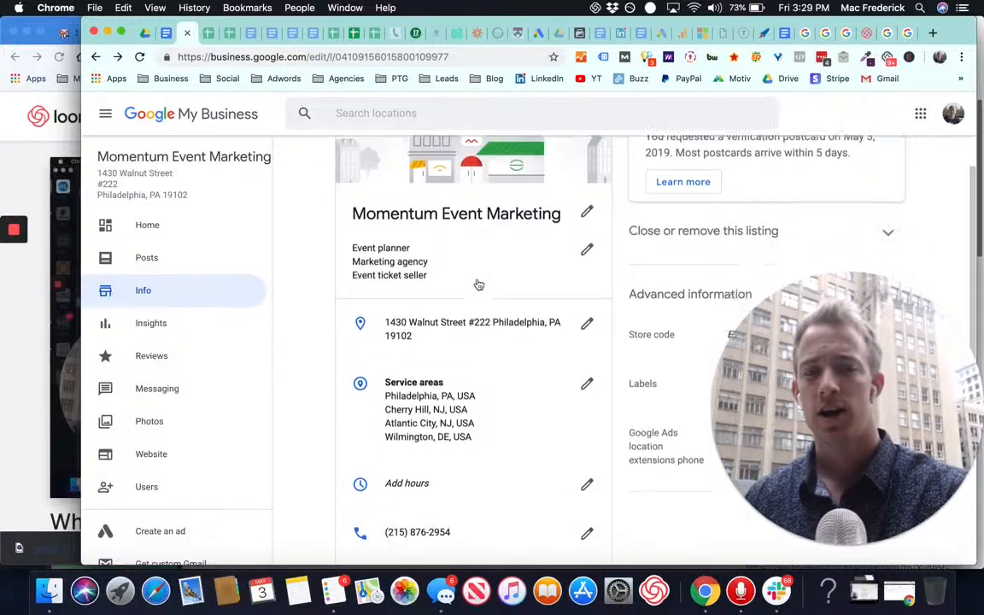
scroll("down", 3)
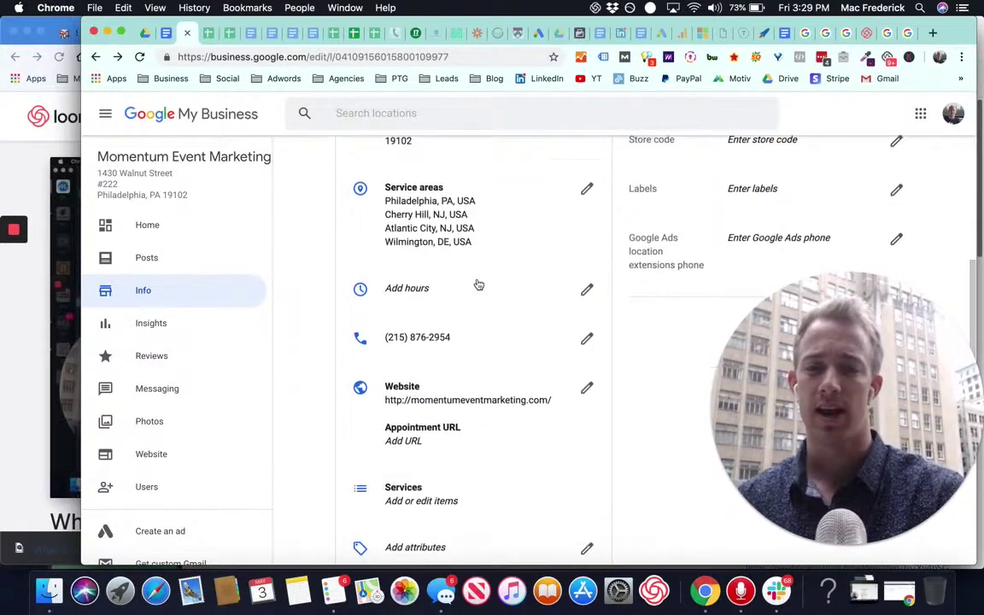
scroll("down", 3)
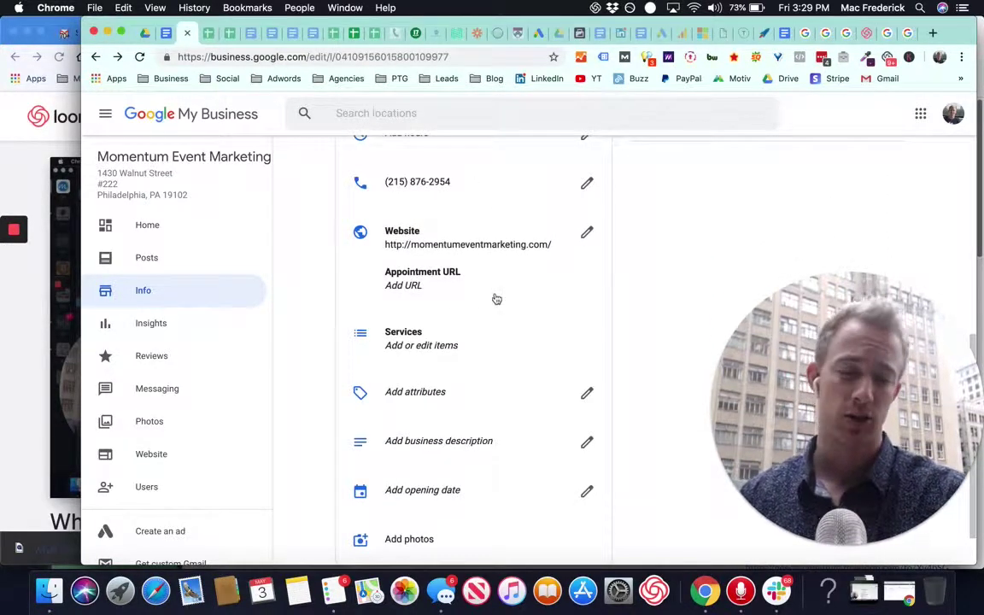
mouse_move(514, 313)
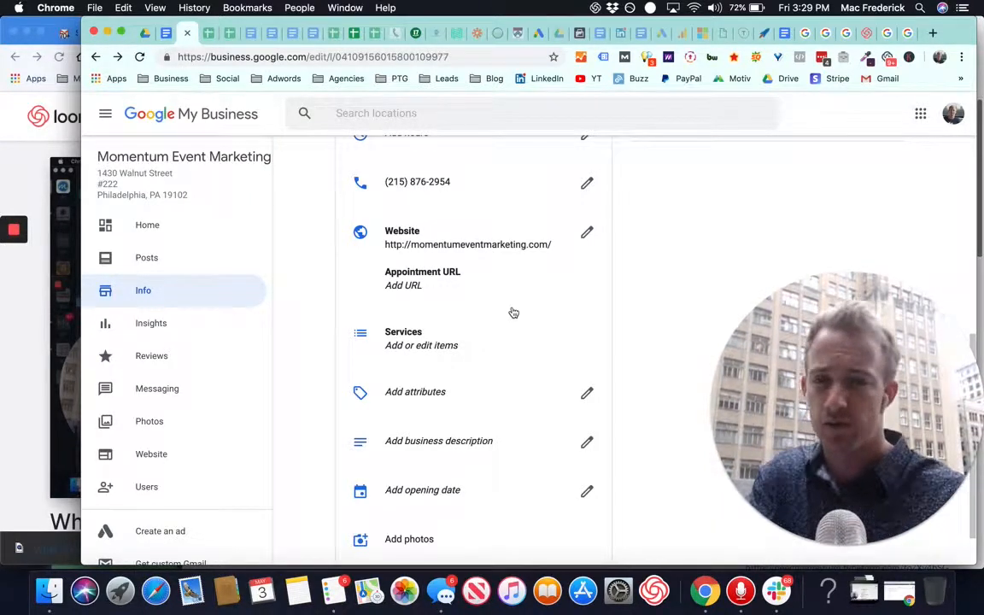
mouse_move(325, 244)
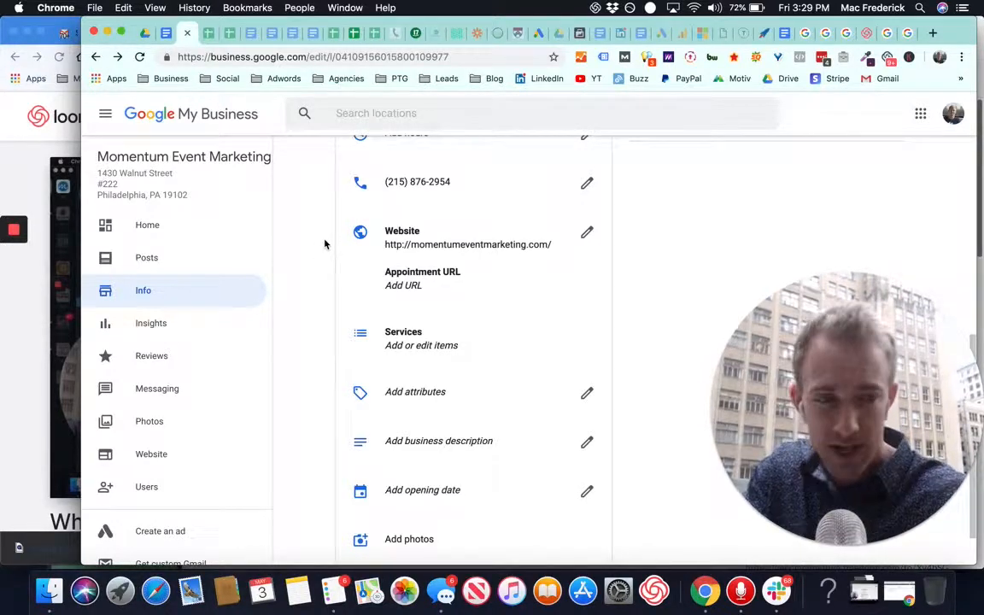